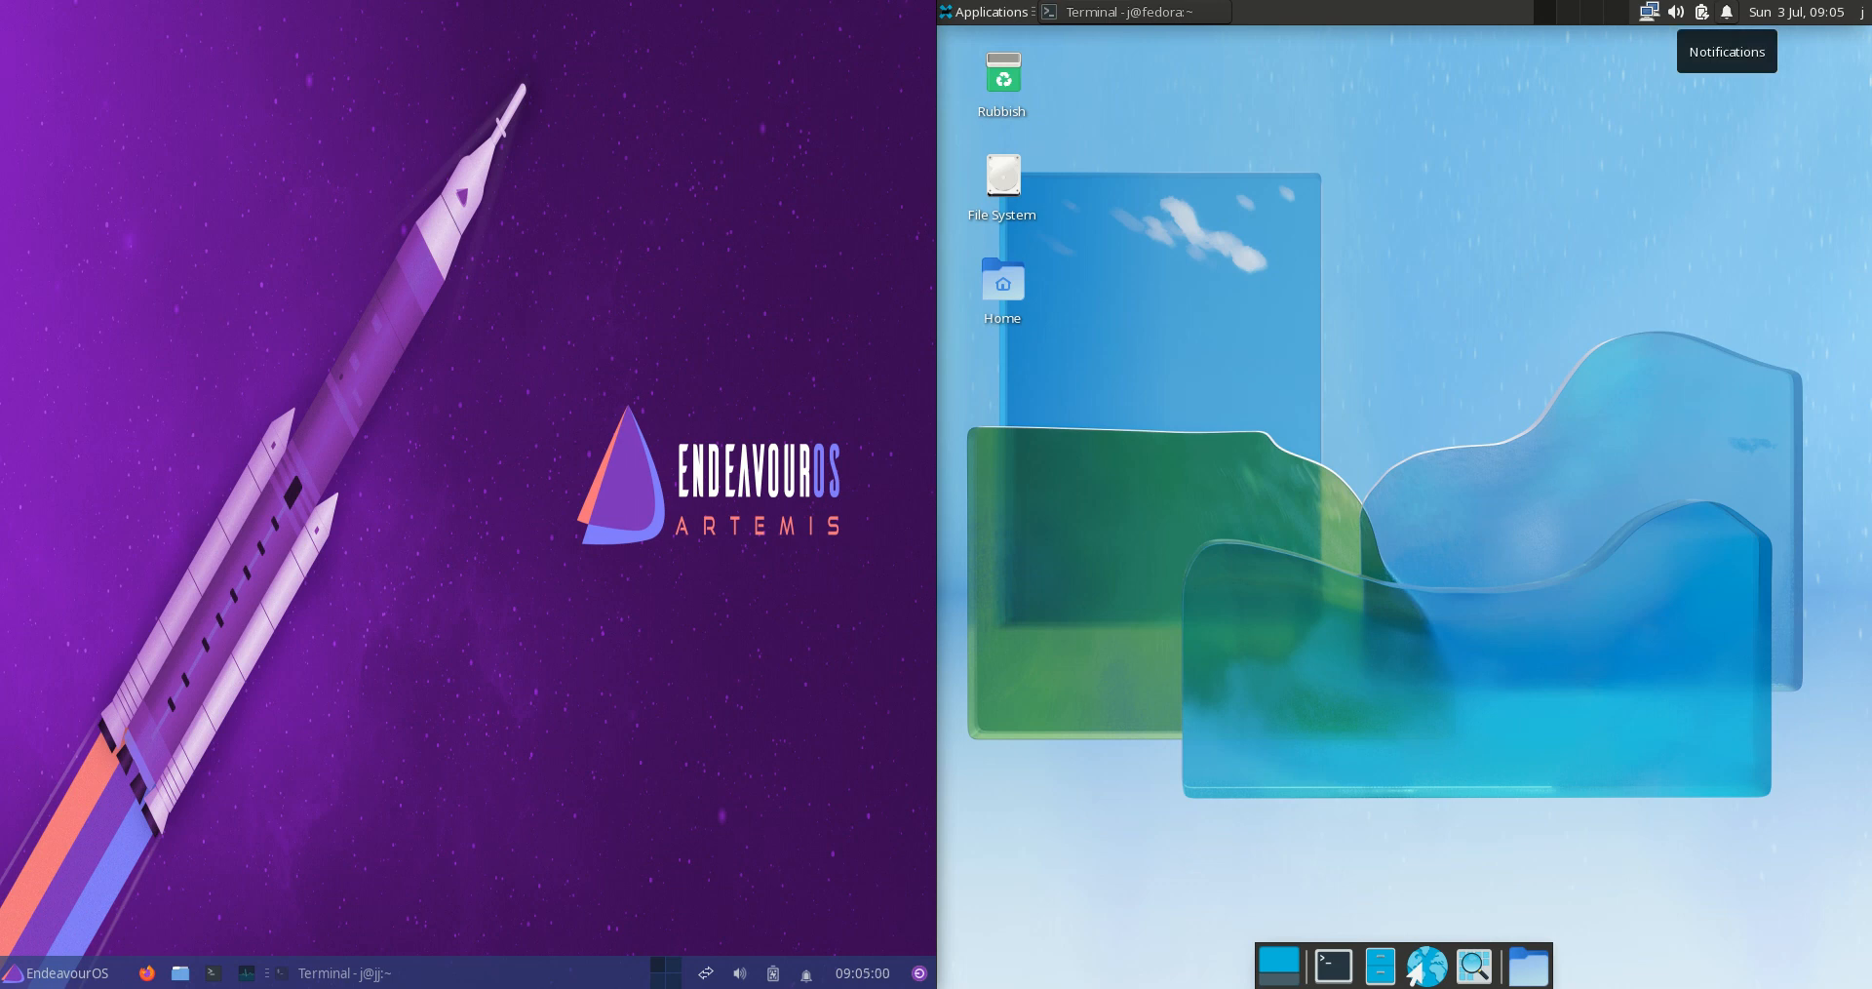
mouse_move(430, 70)
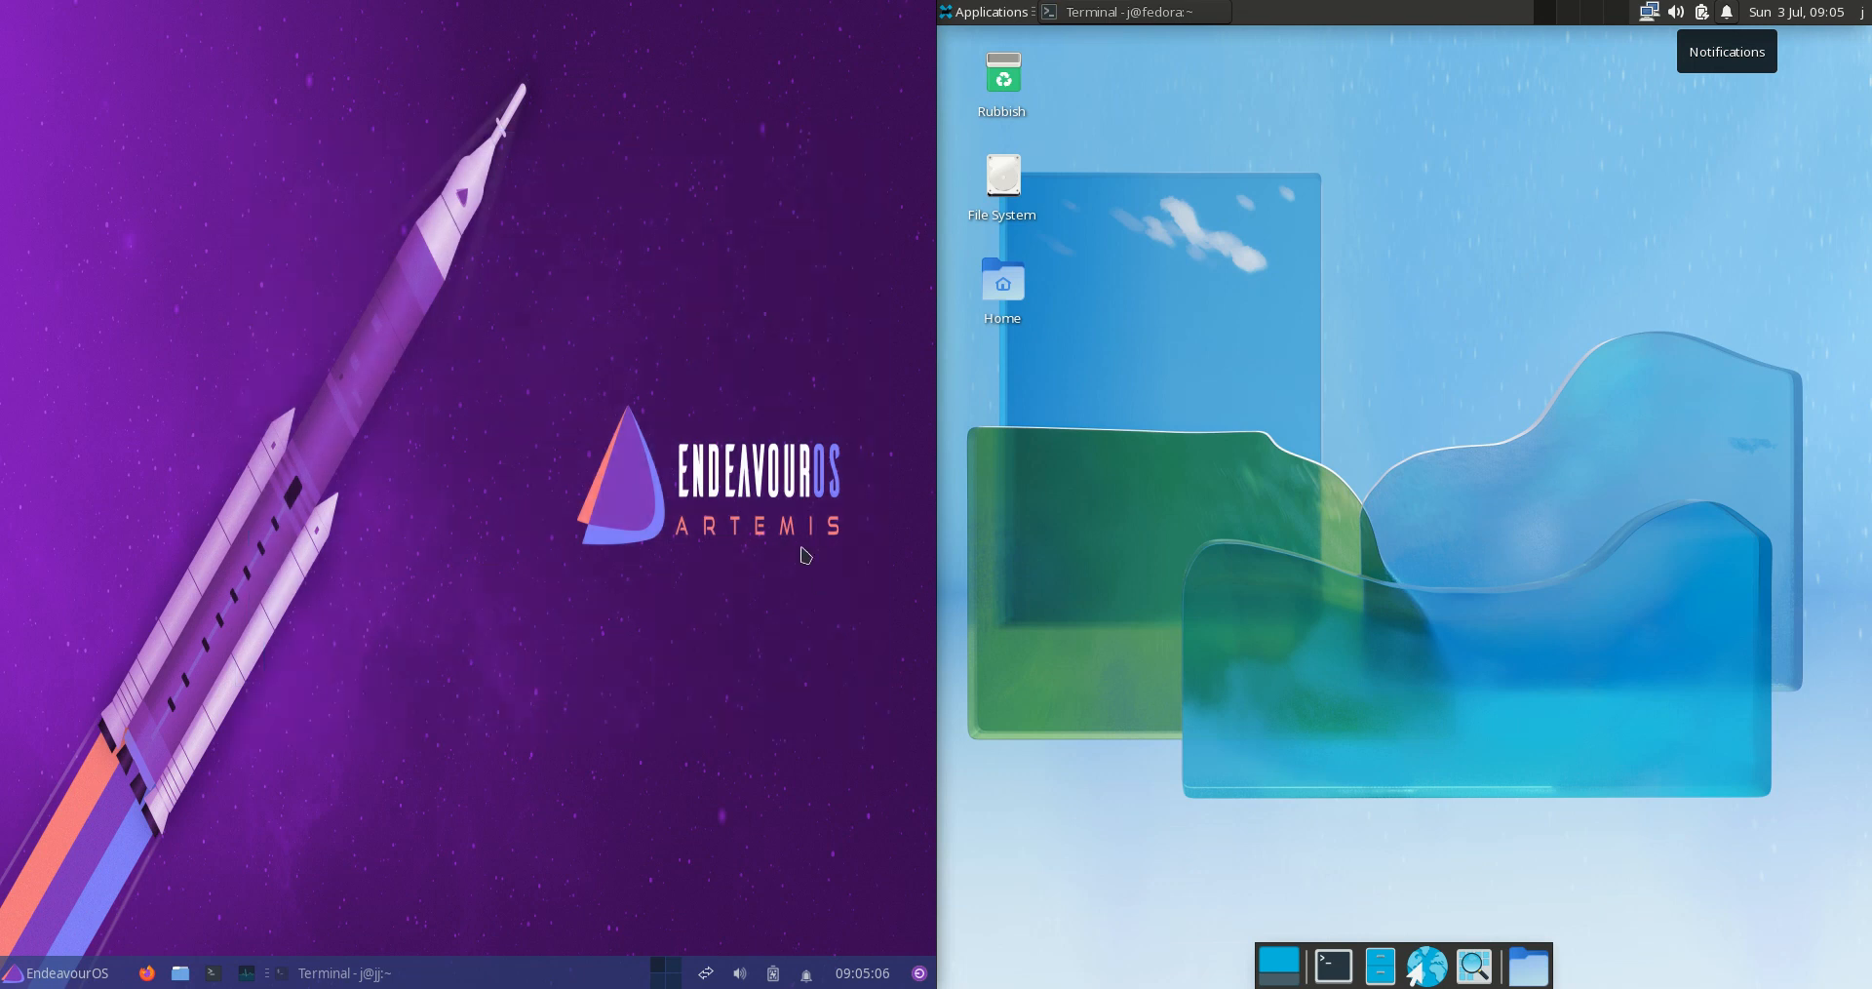
mouse_move(1161, 264)
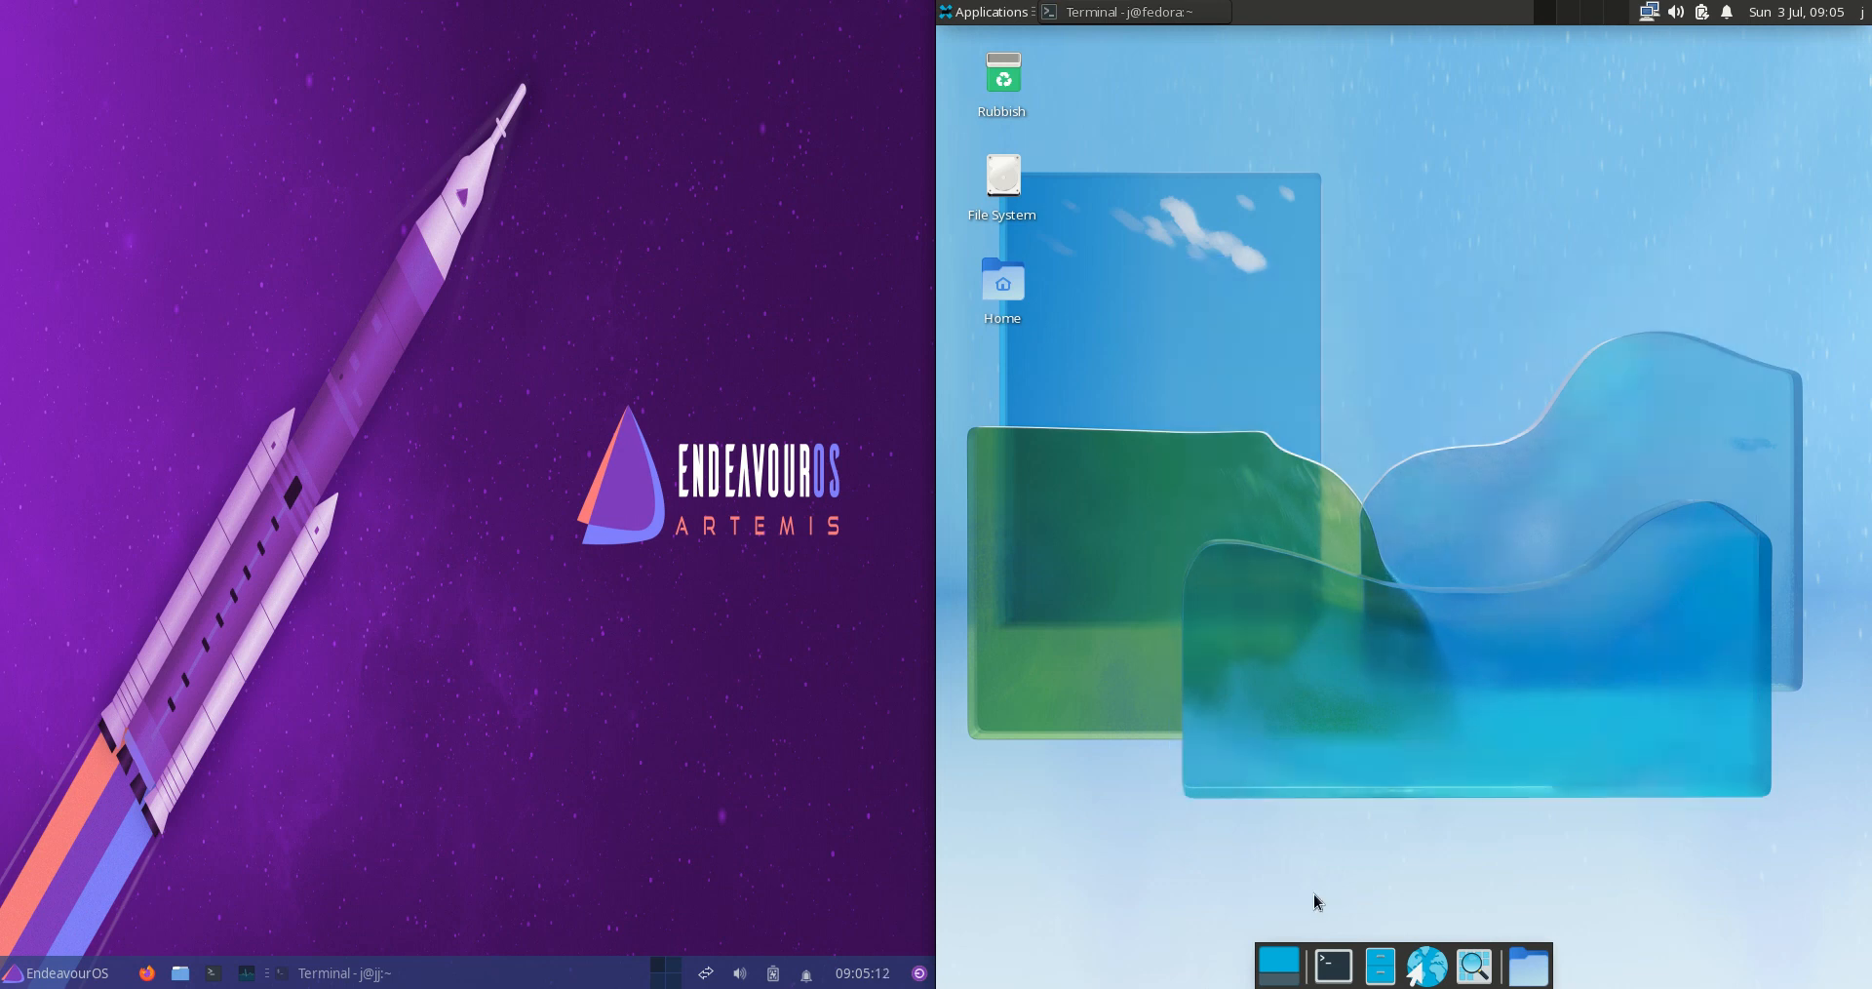
mouse_move(1071, 659)
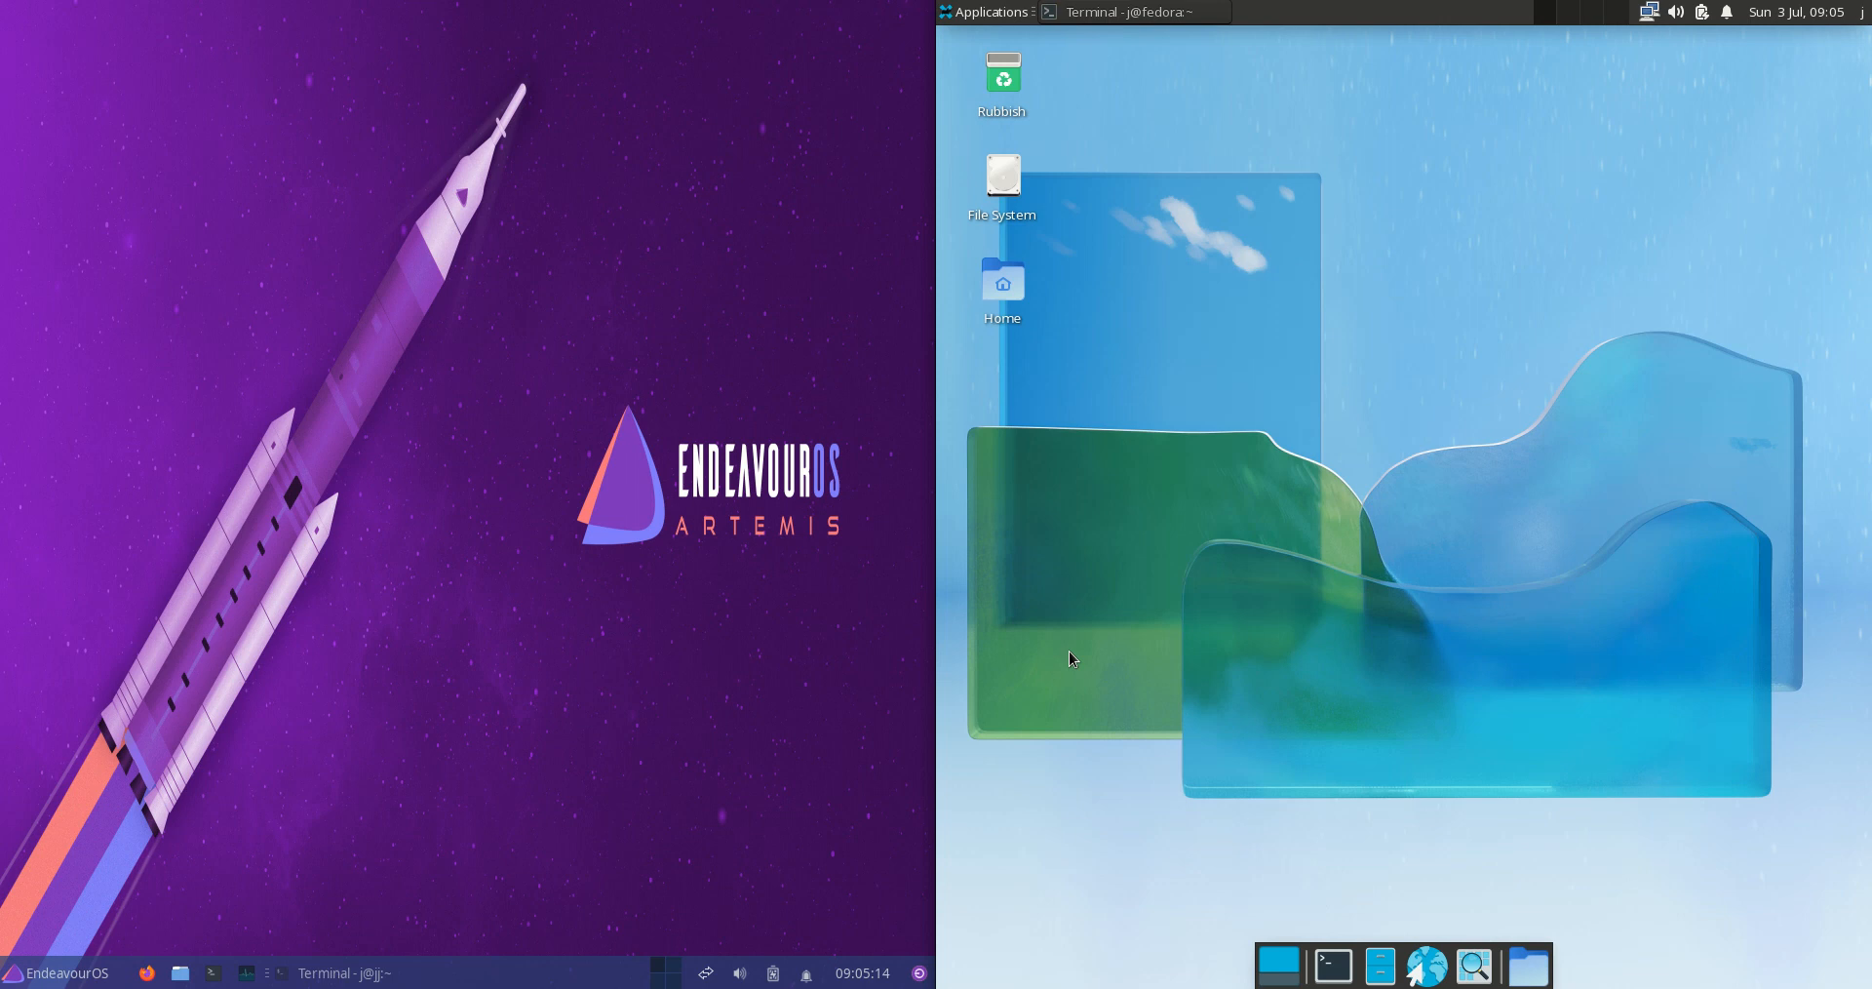
Step: Browse Fedora's Applications > Settings menu, then reopen the EndeavourOS Whisker Favorites menu
left_click(57, 972)
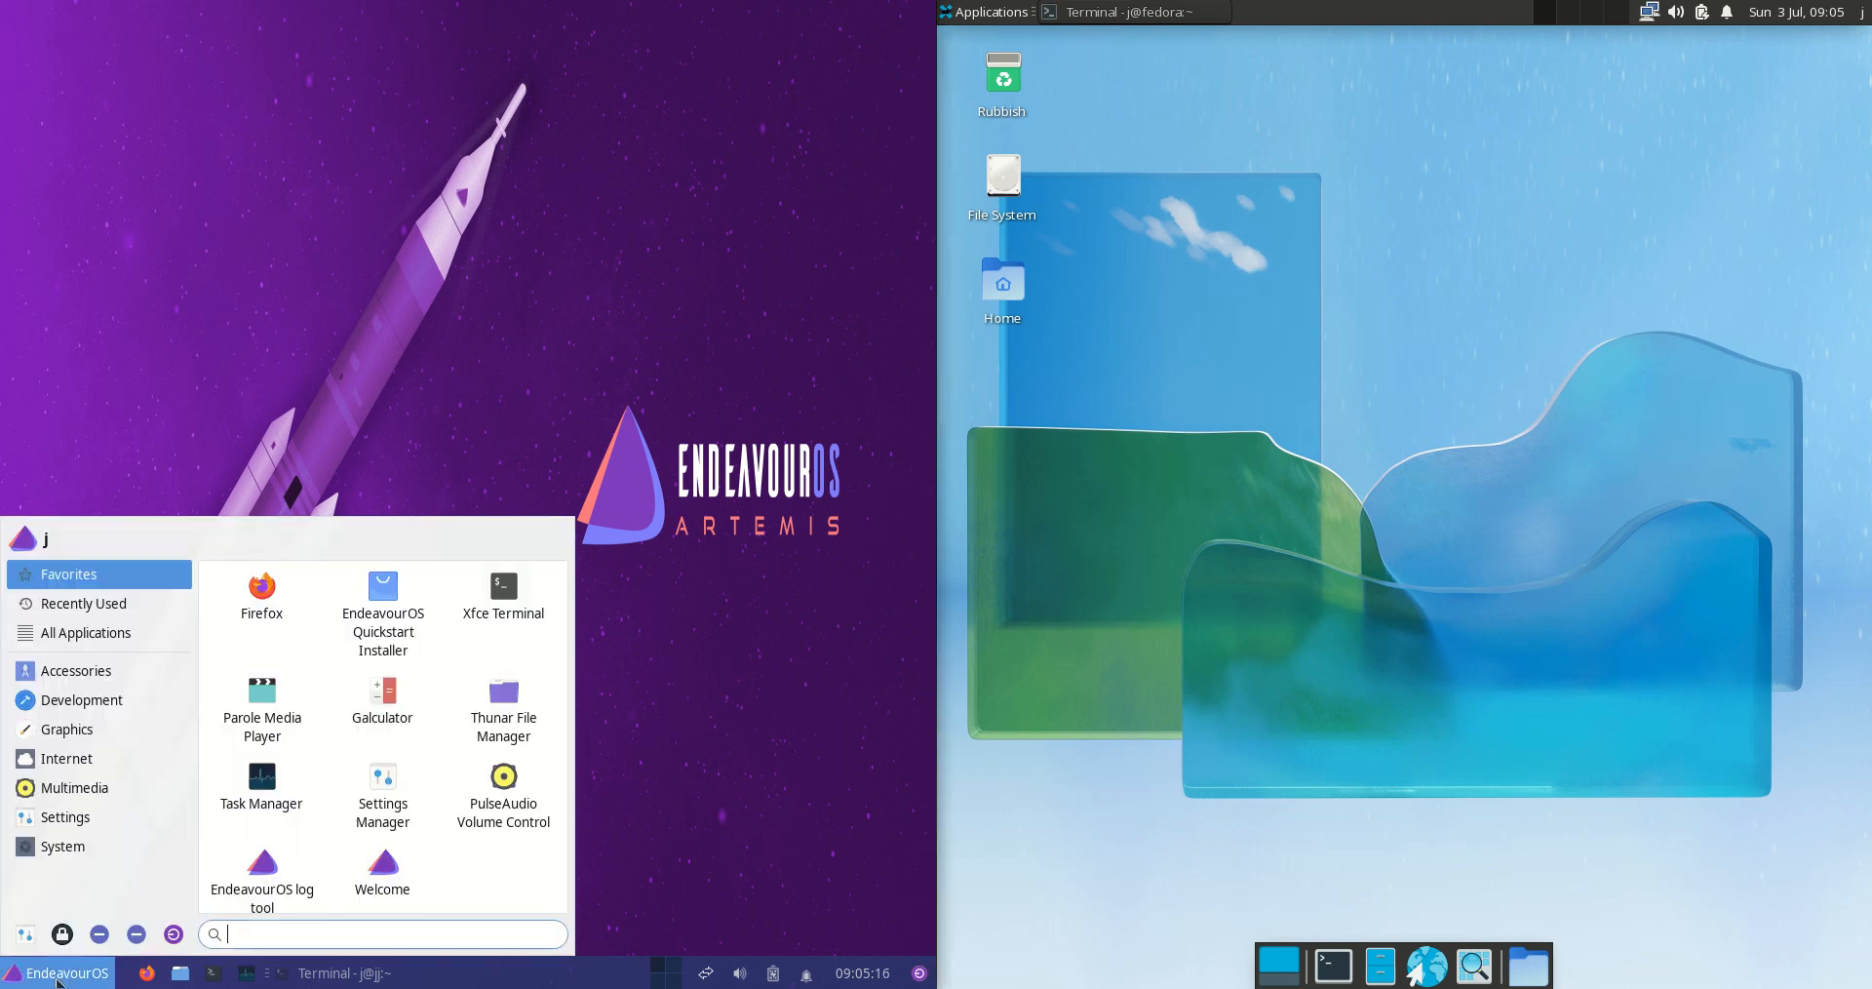
left_click(989, 11)
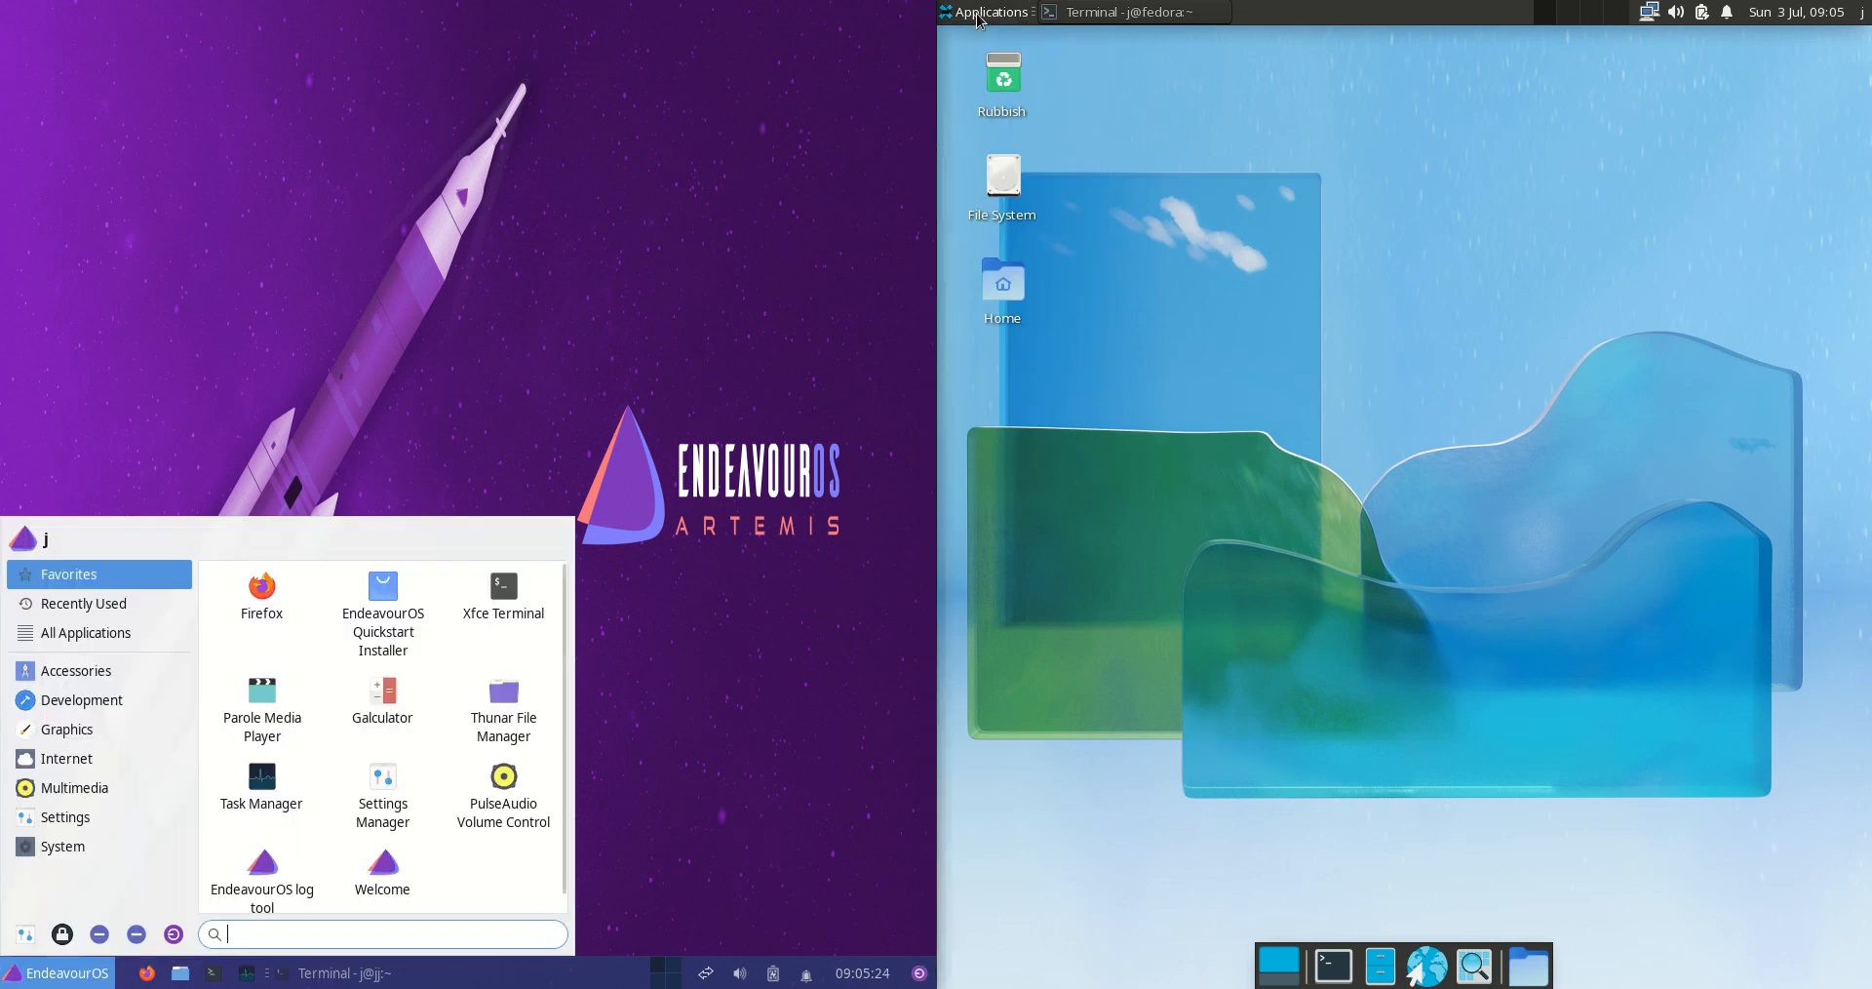
left_click(989, 10)
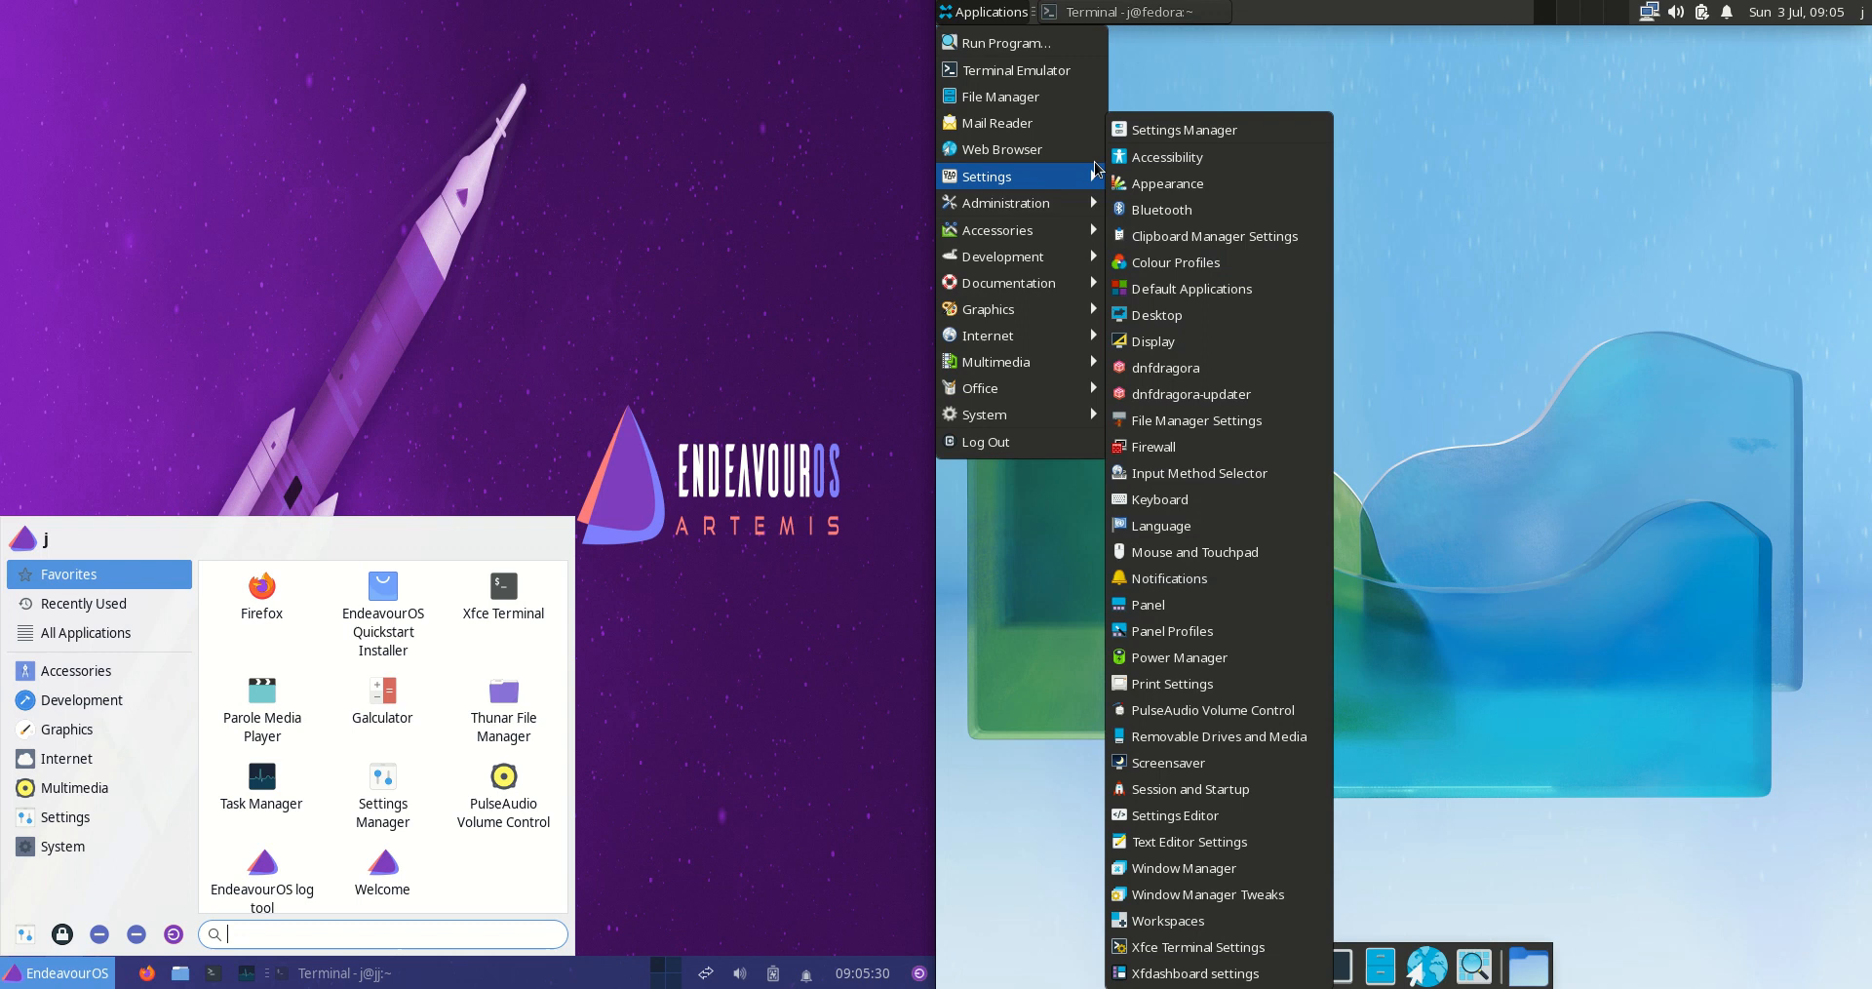
mouse_move(1069, 175)
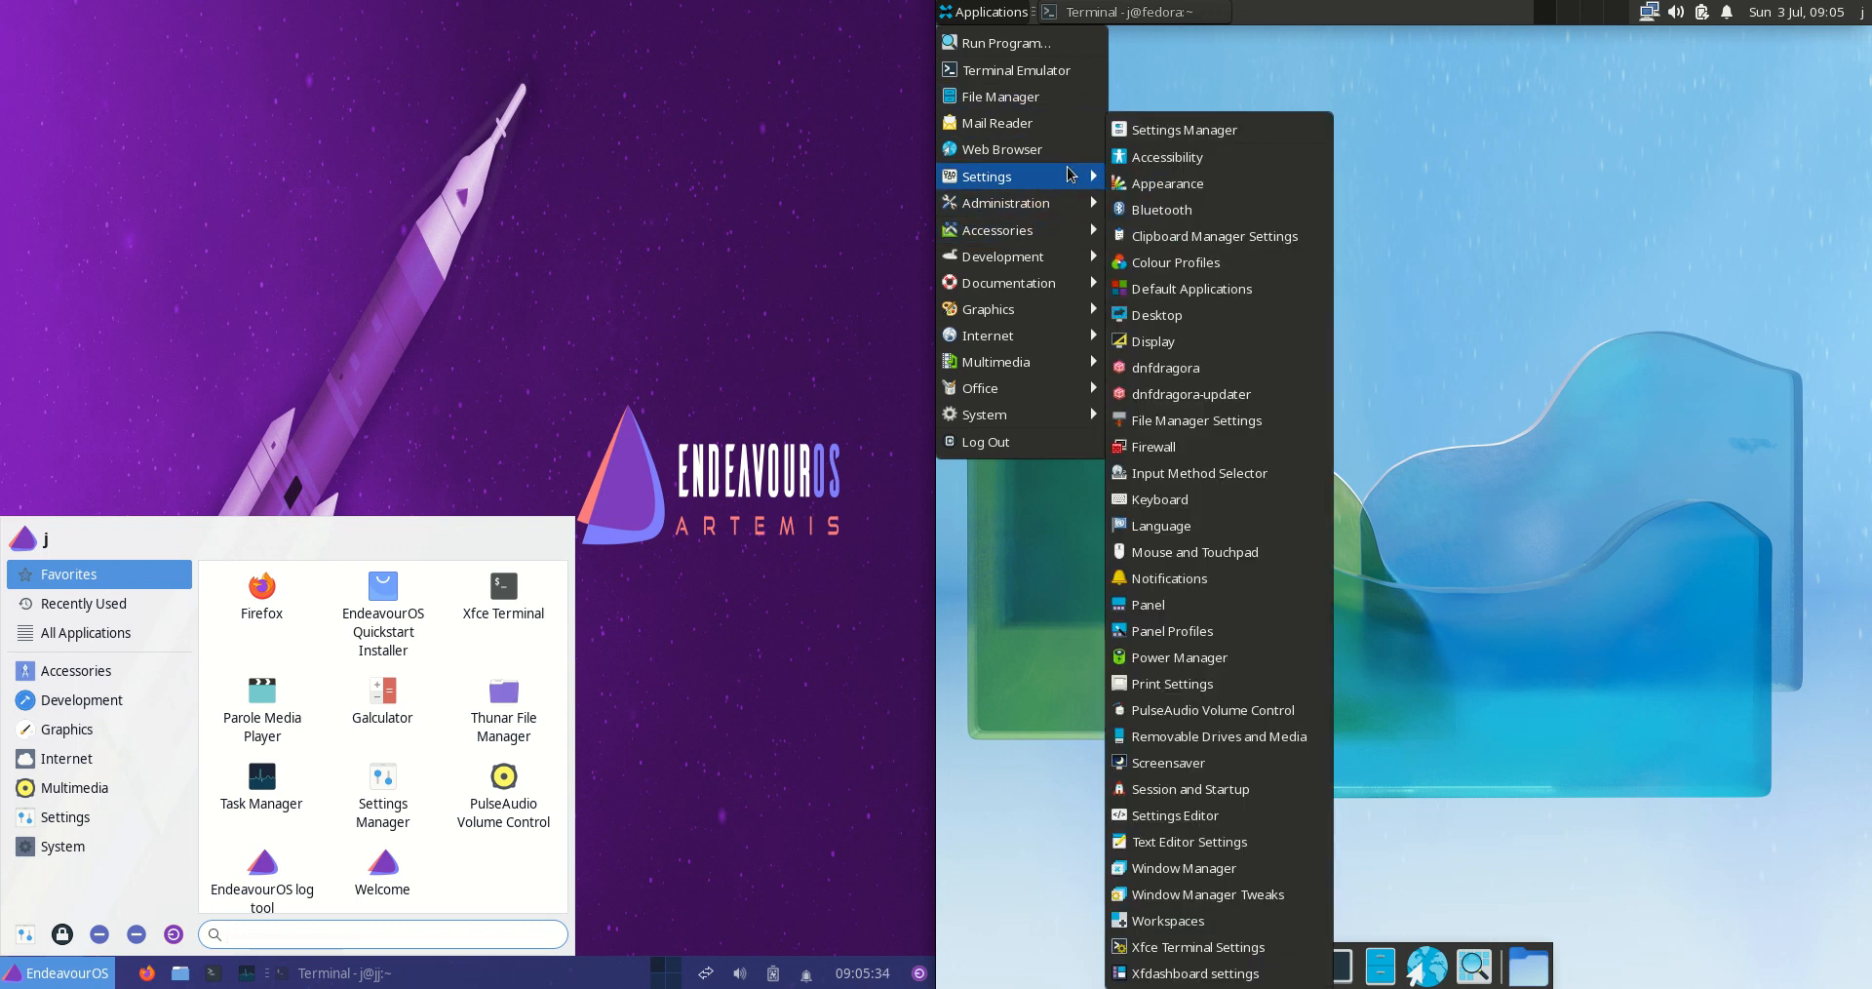
mouse_move(1541, 389)
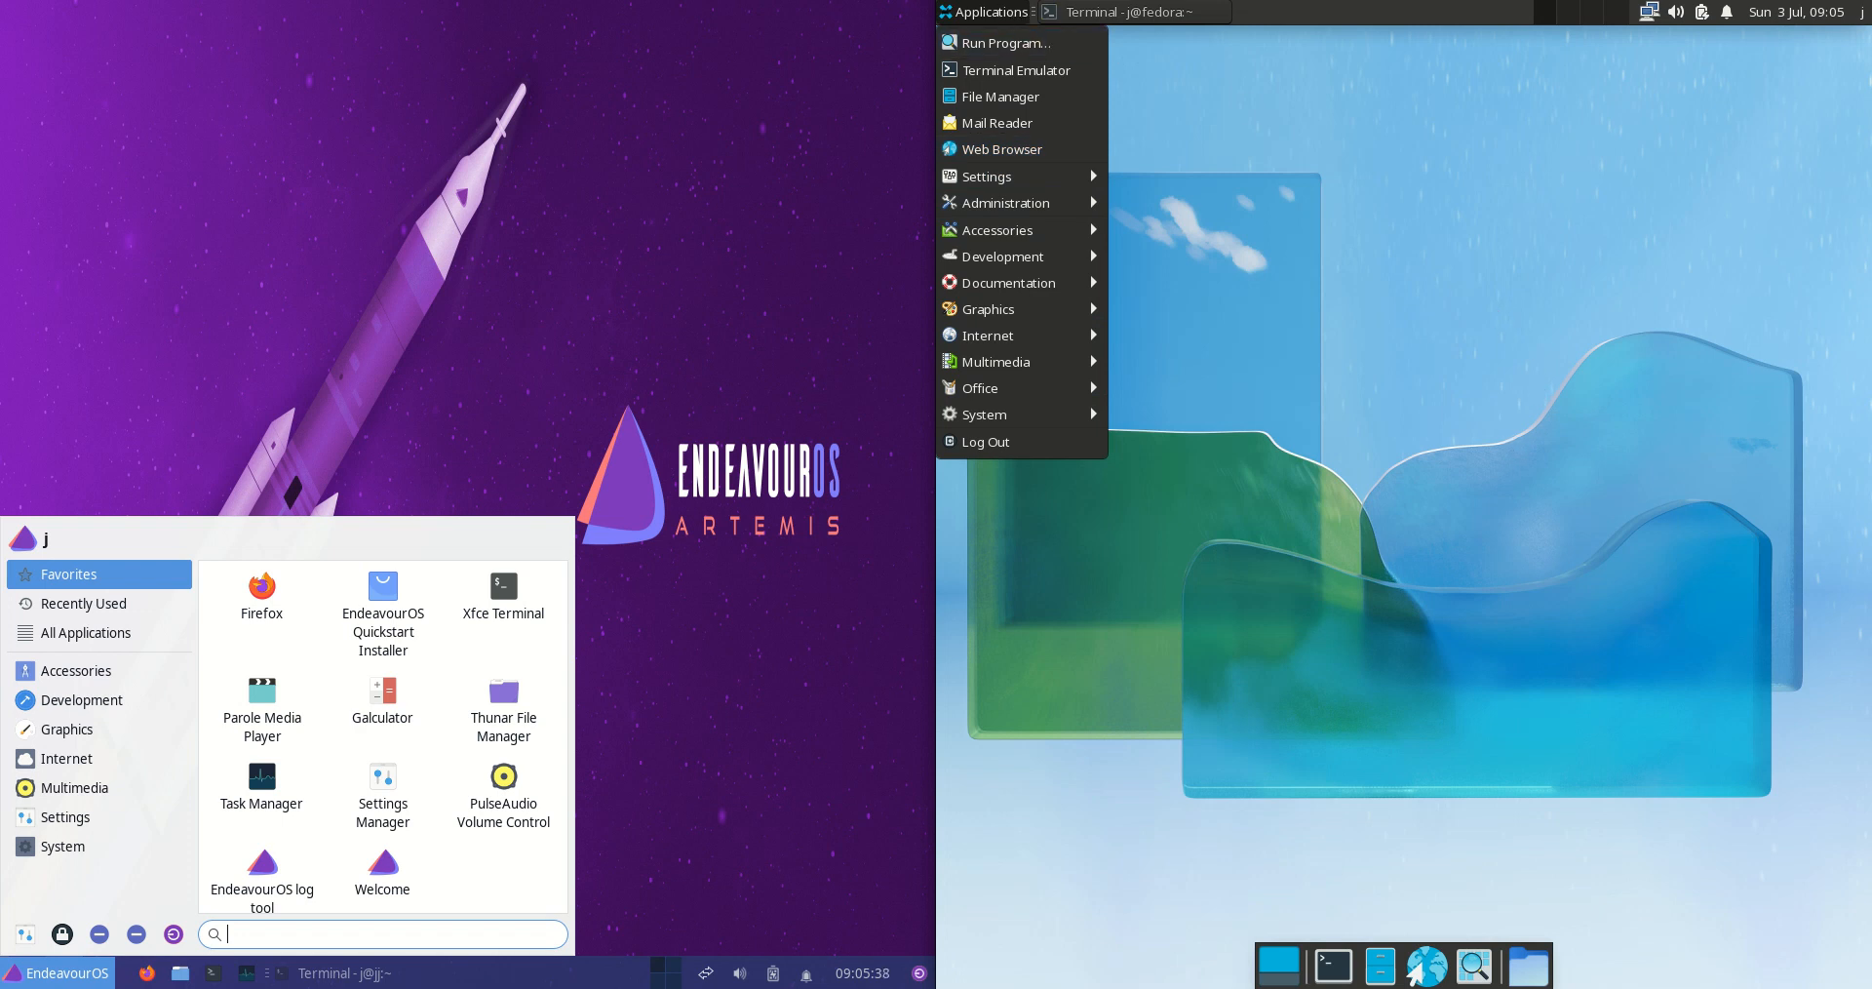
left_click(984, 176)
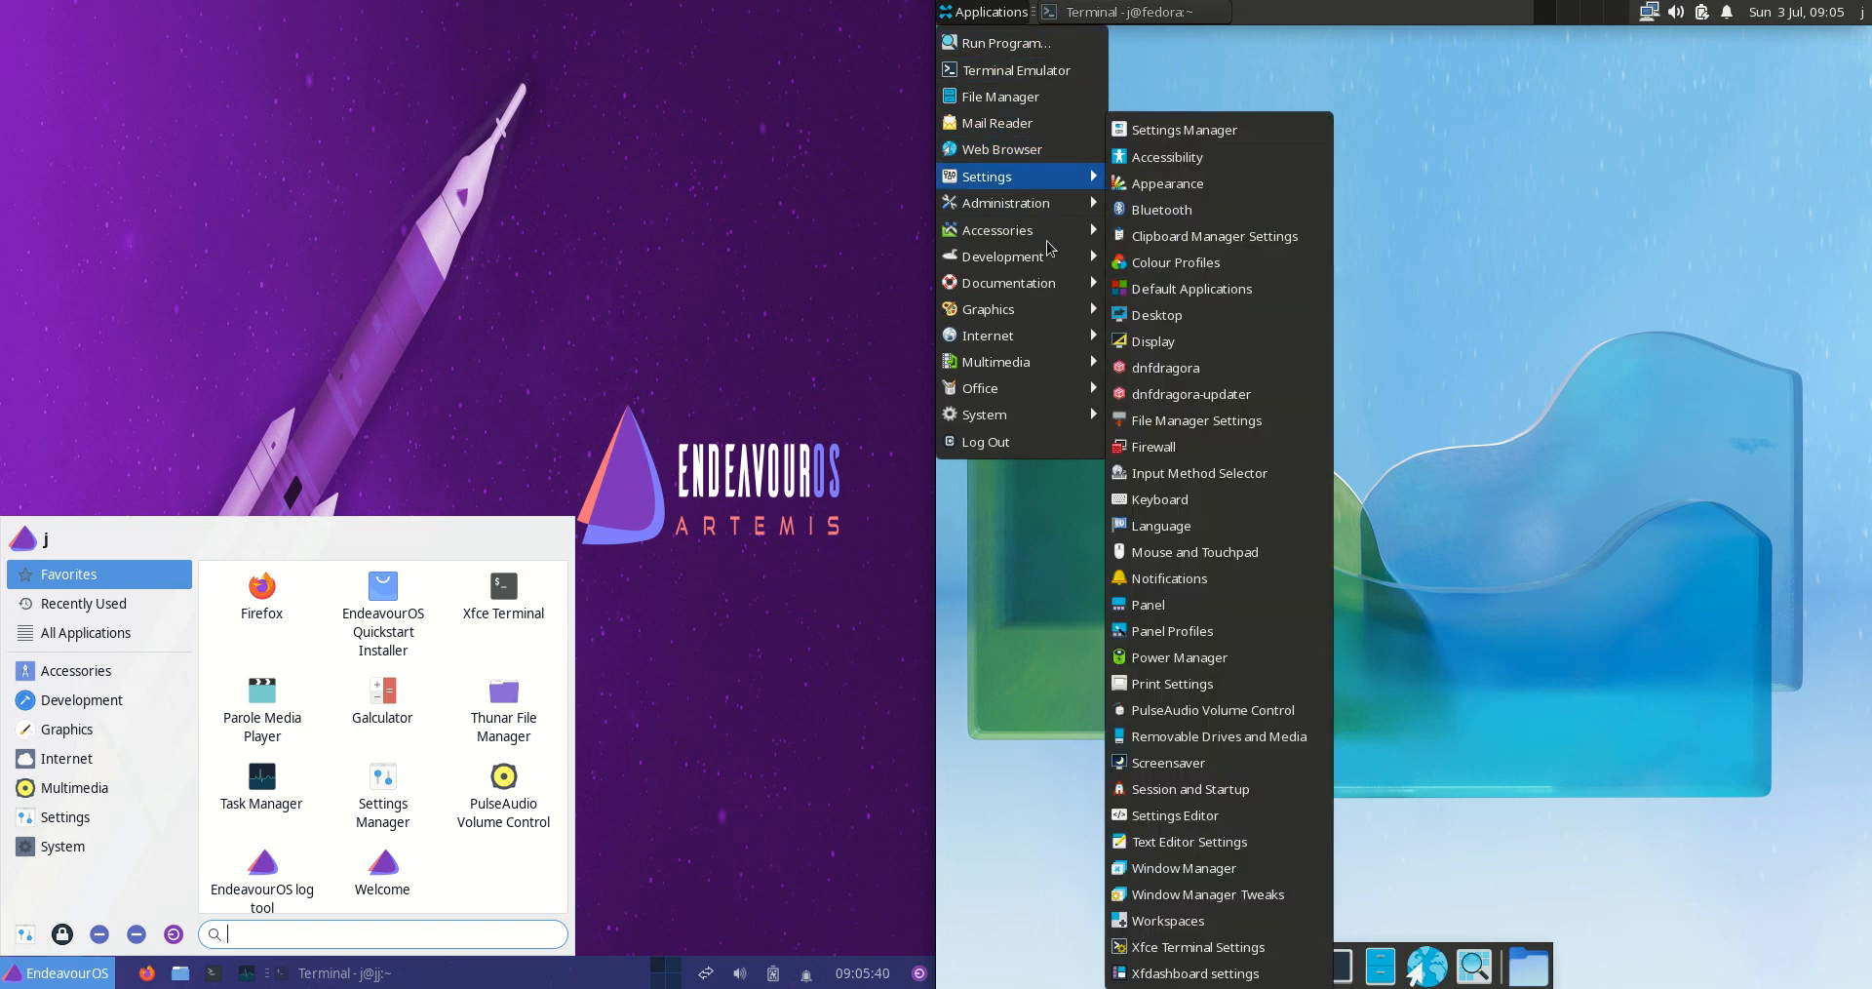
mouse_move(1276, 224)
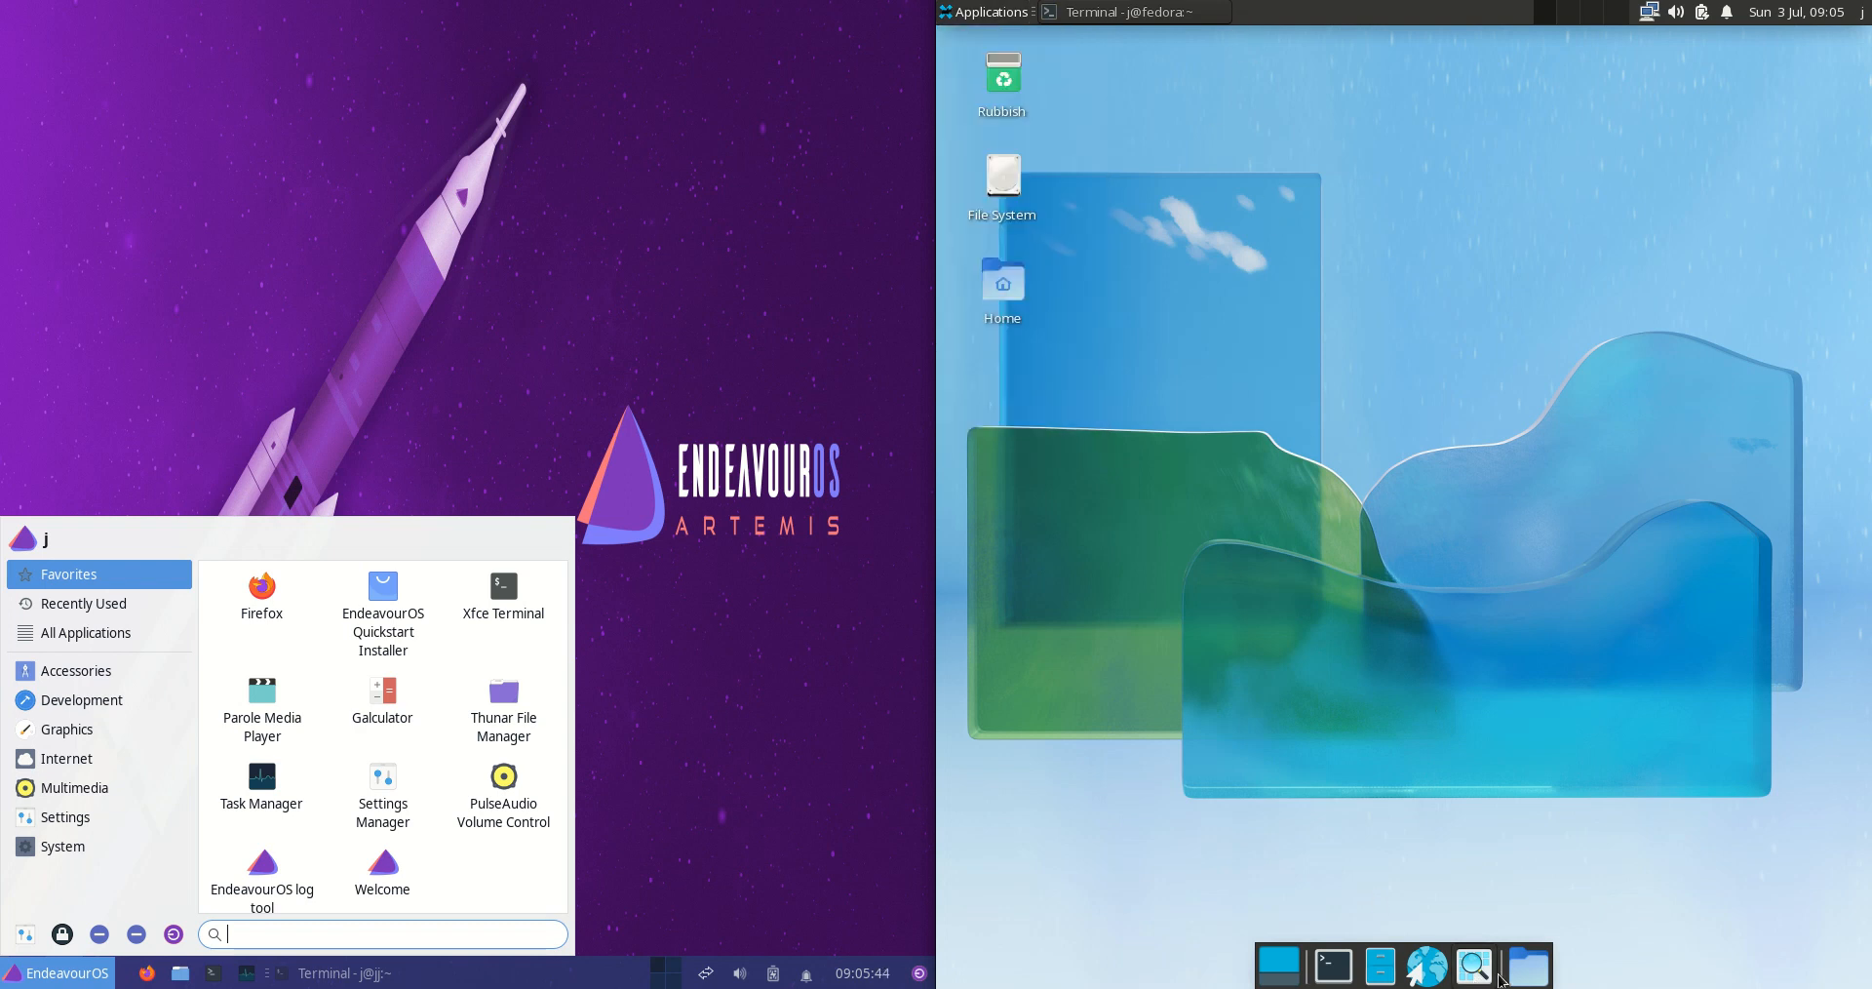
mouse_move(1409, 492)
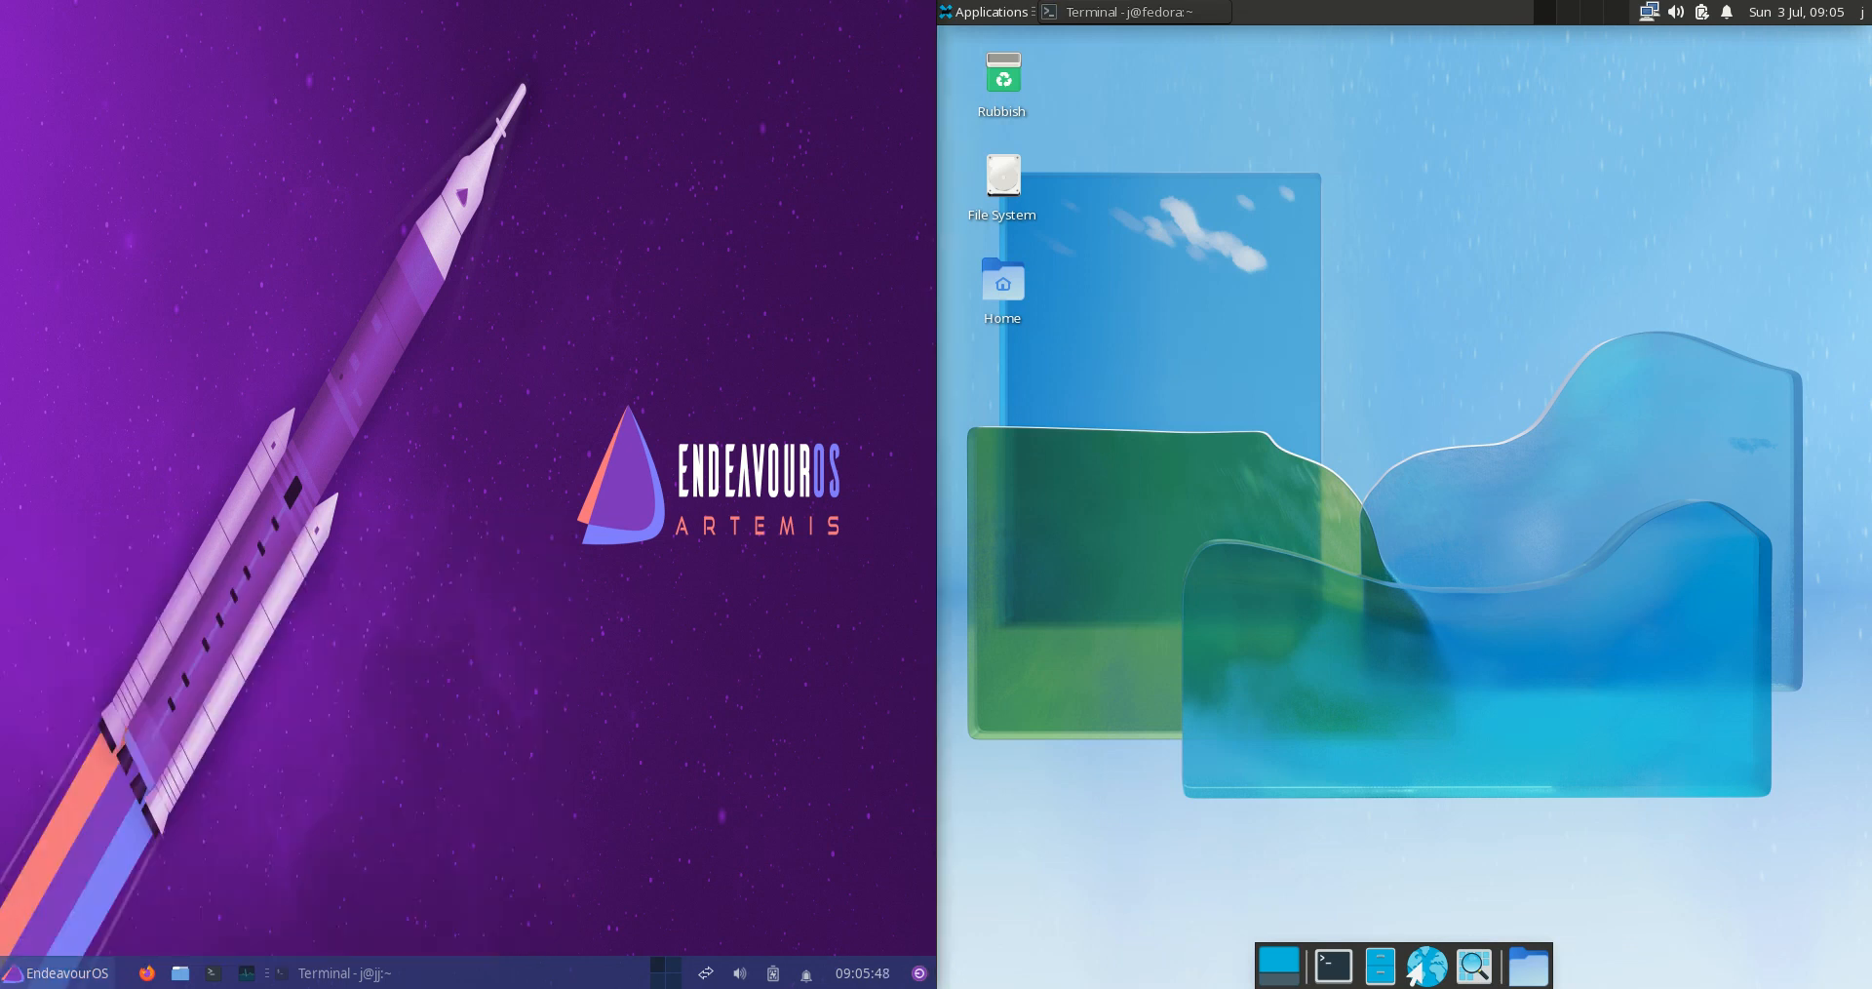
left_click(57, 973)
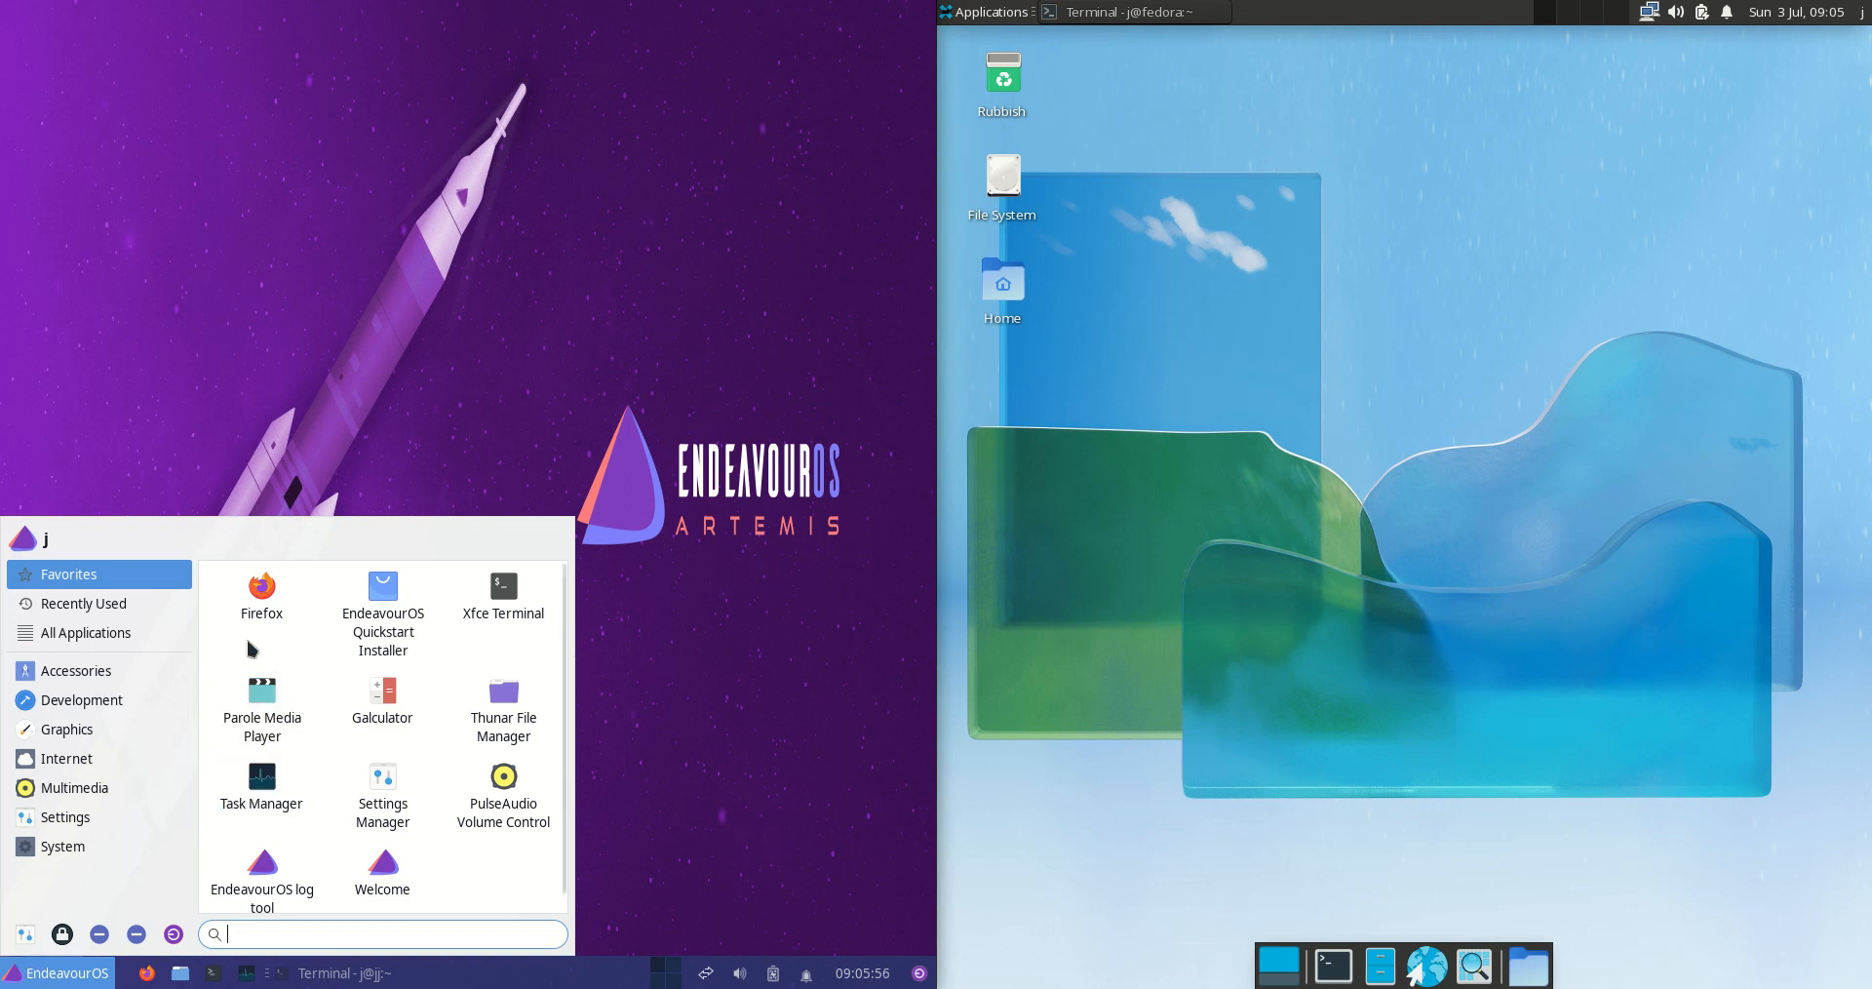
Step: Type search terms 'srth' and 'upd' into the EndeavourOS menus before opening the desktop context menu
type("srth")
type("fire")
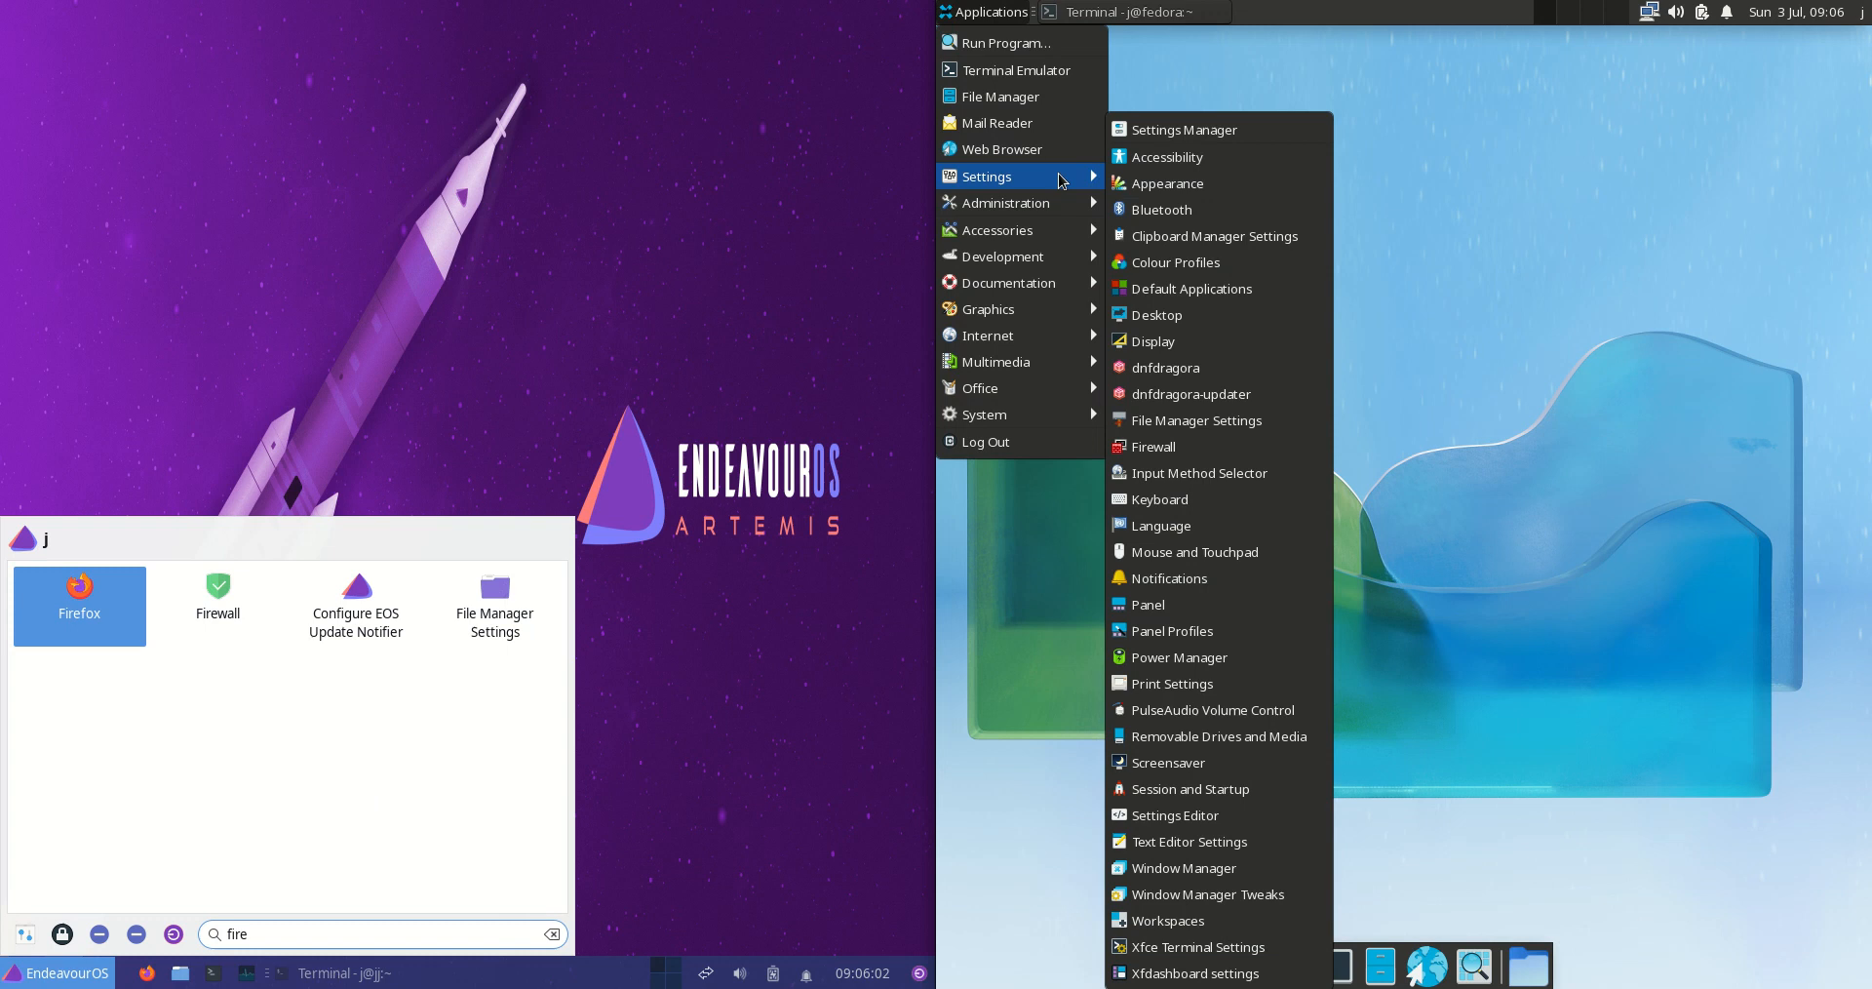
mouse_move(1006, 202)
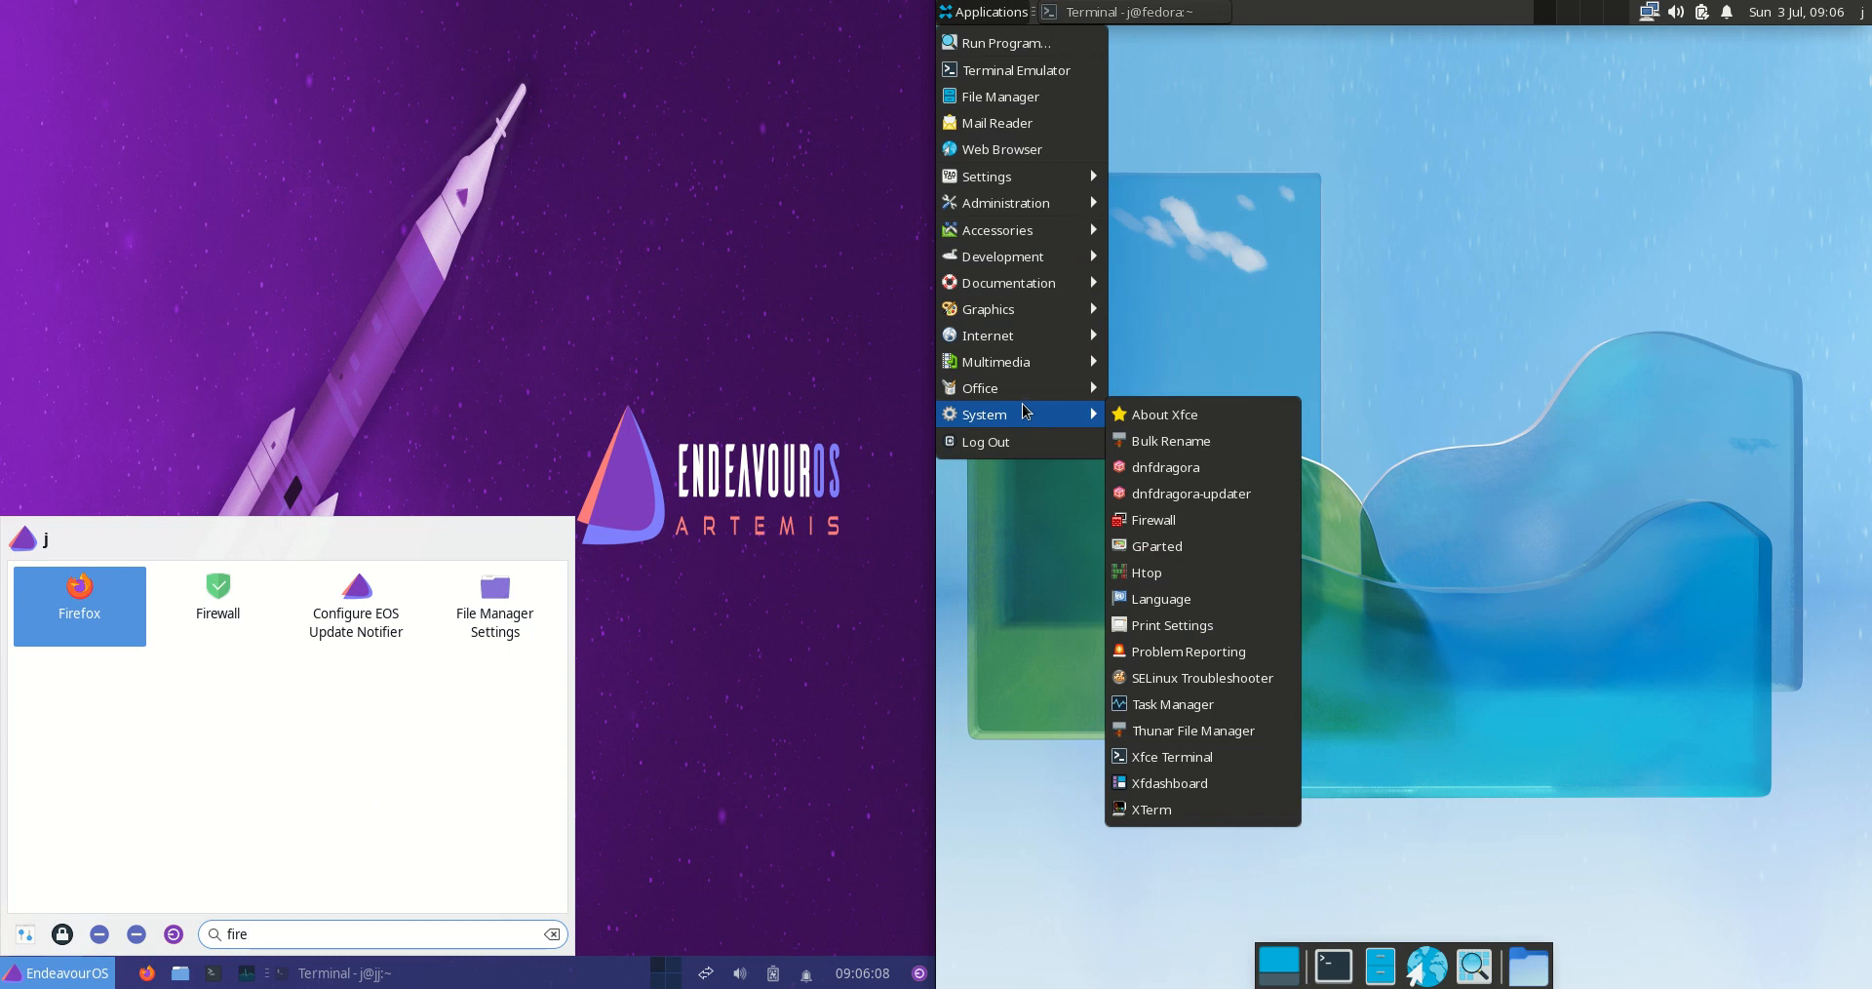
mouse_move(1144, 572)
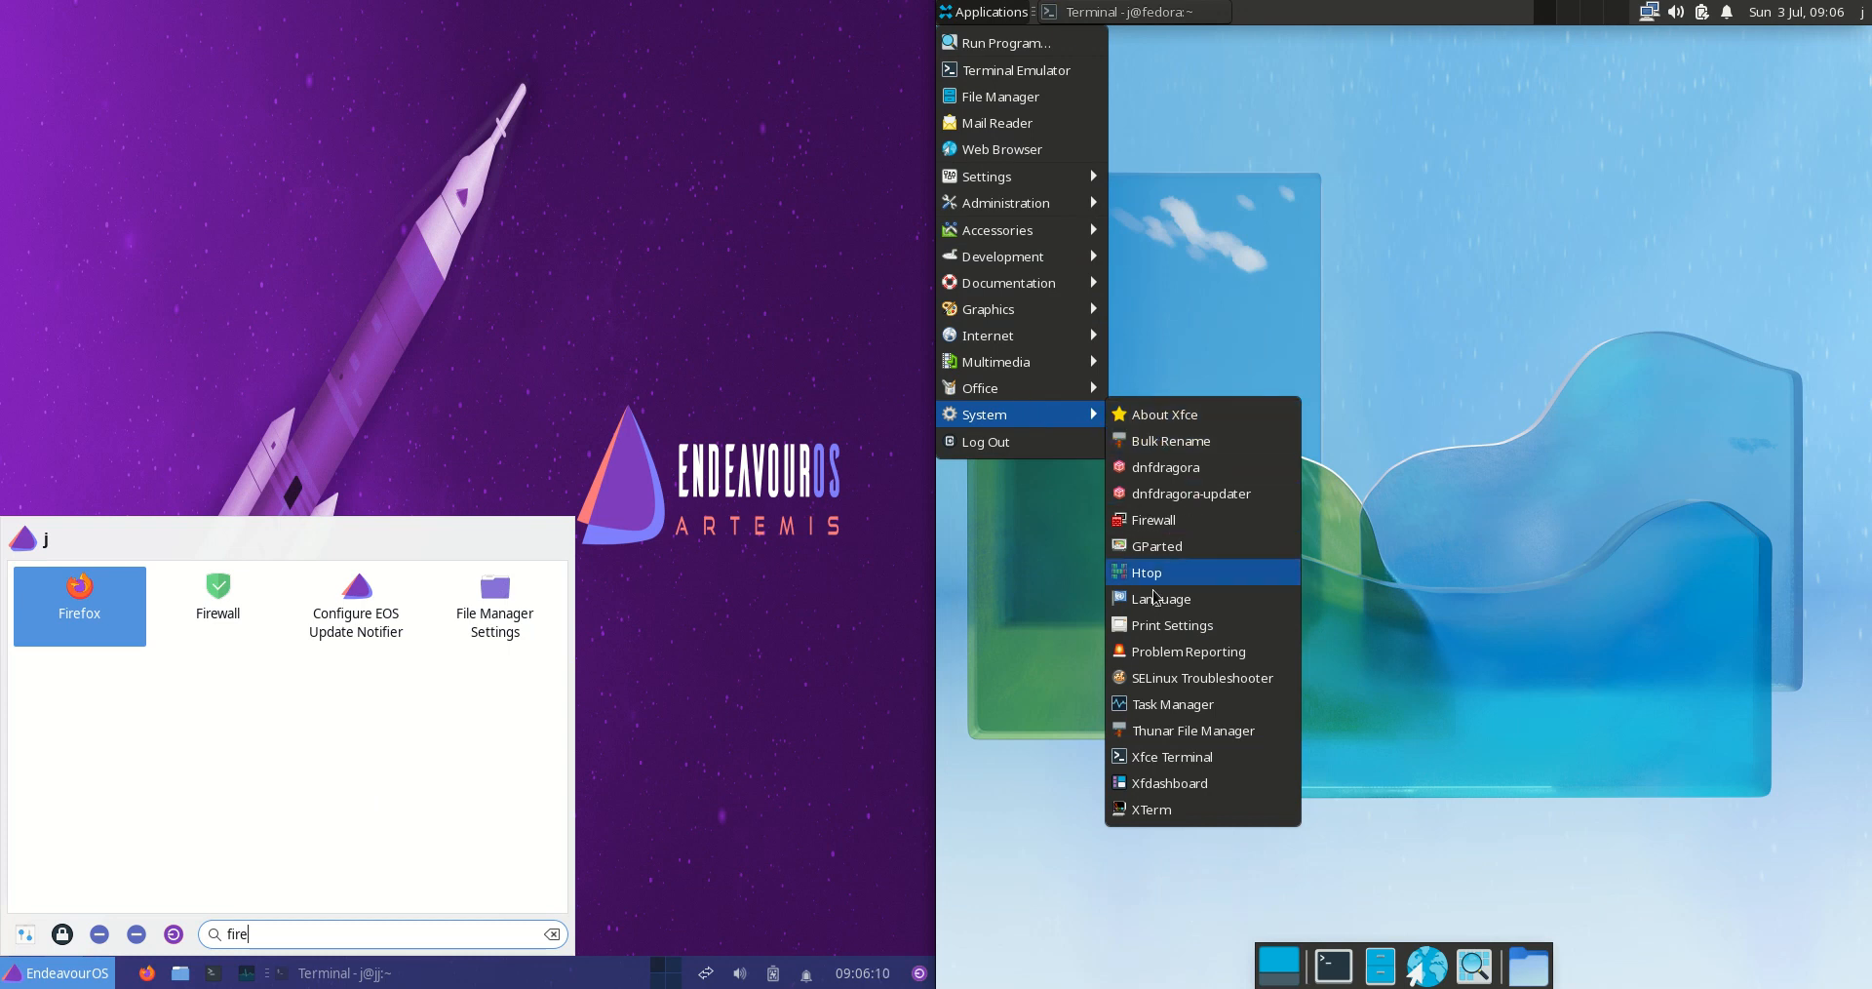
mouse_move(1154, 595)
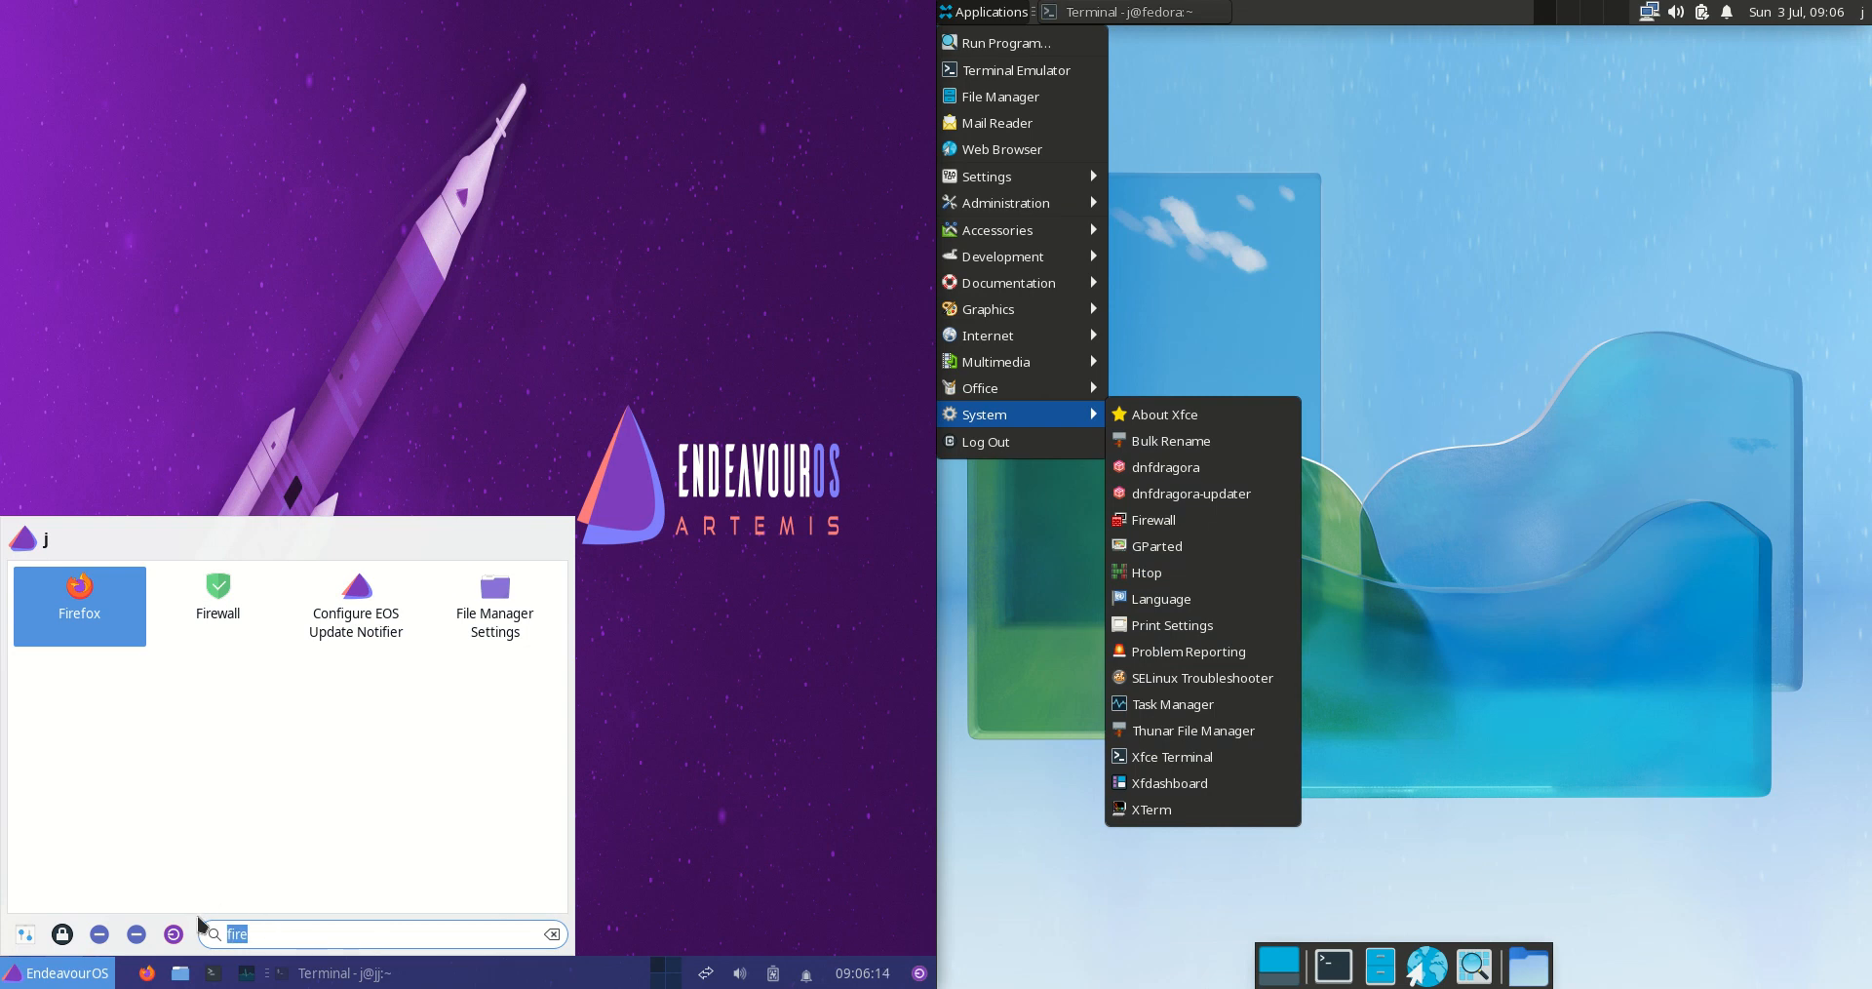
type("upd")
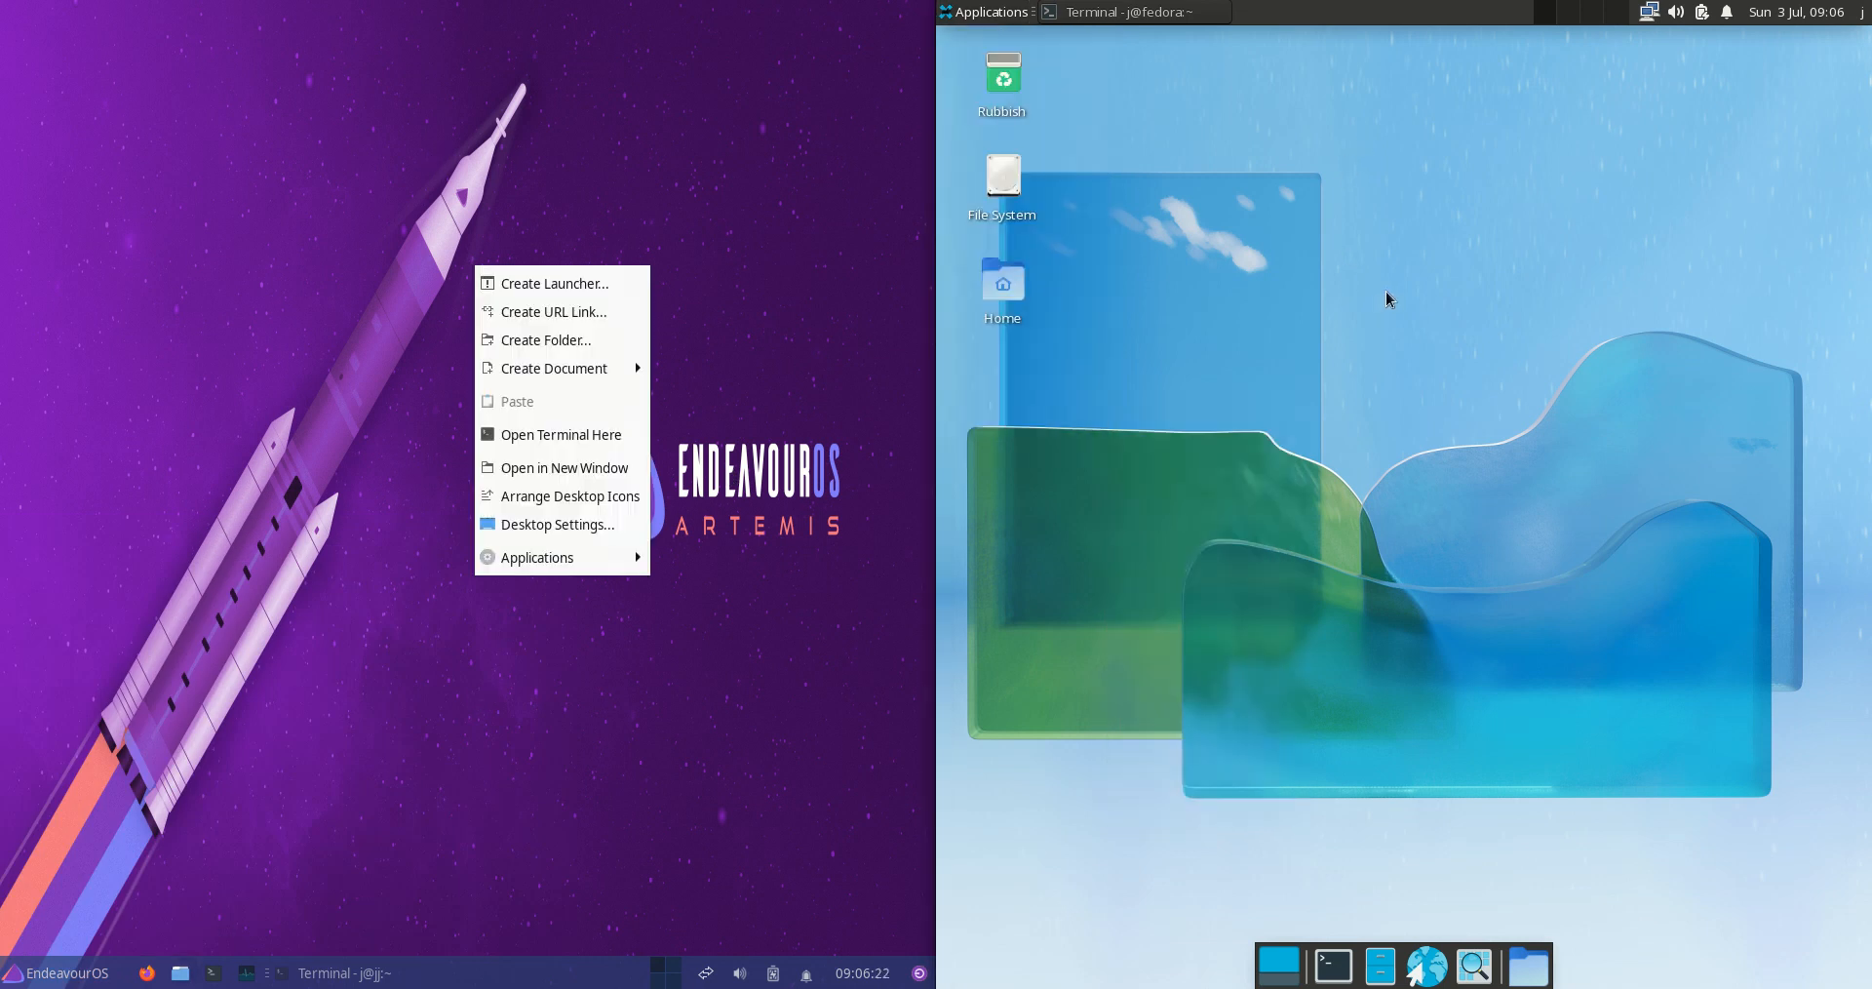
right_click(1382, 289)
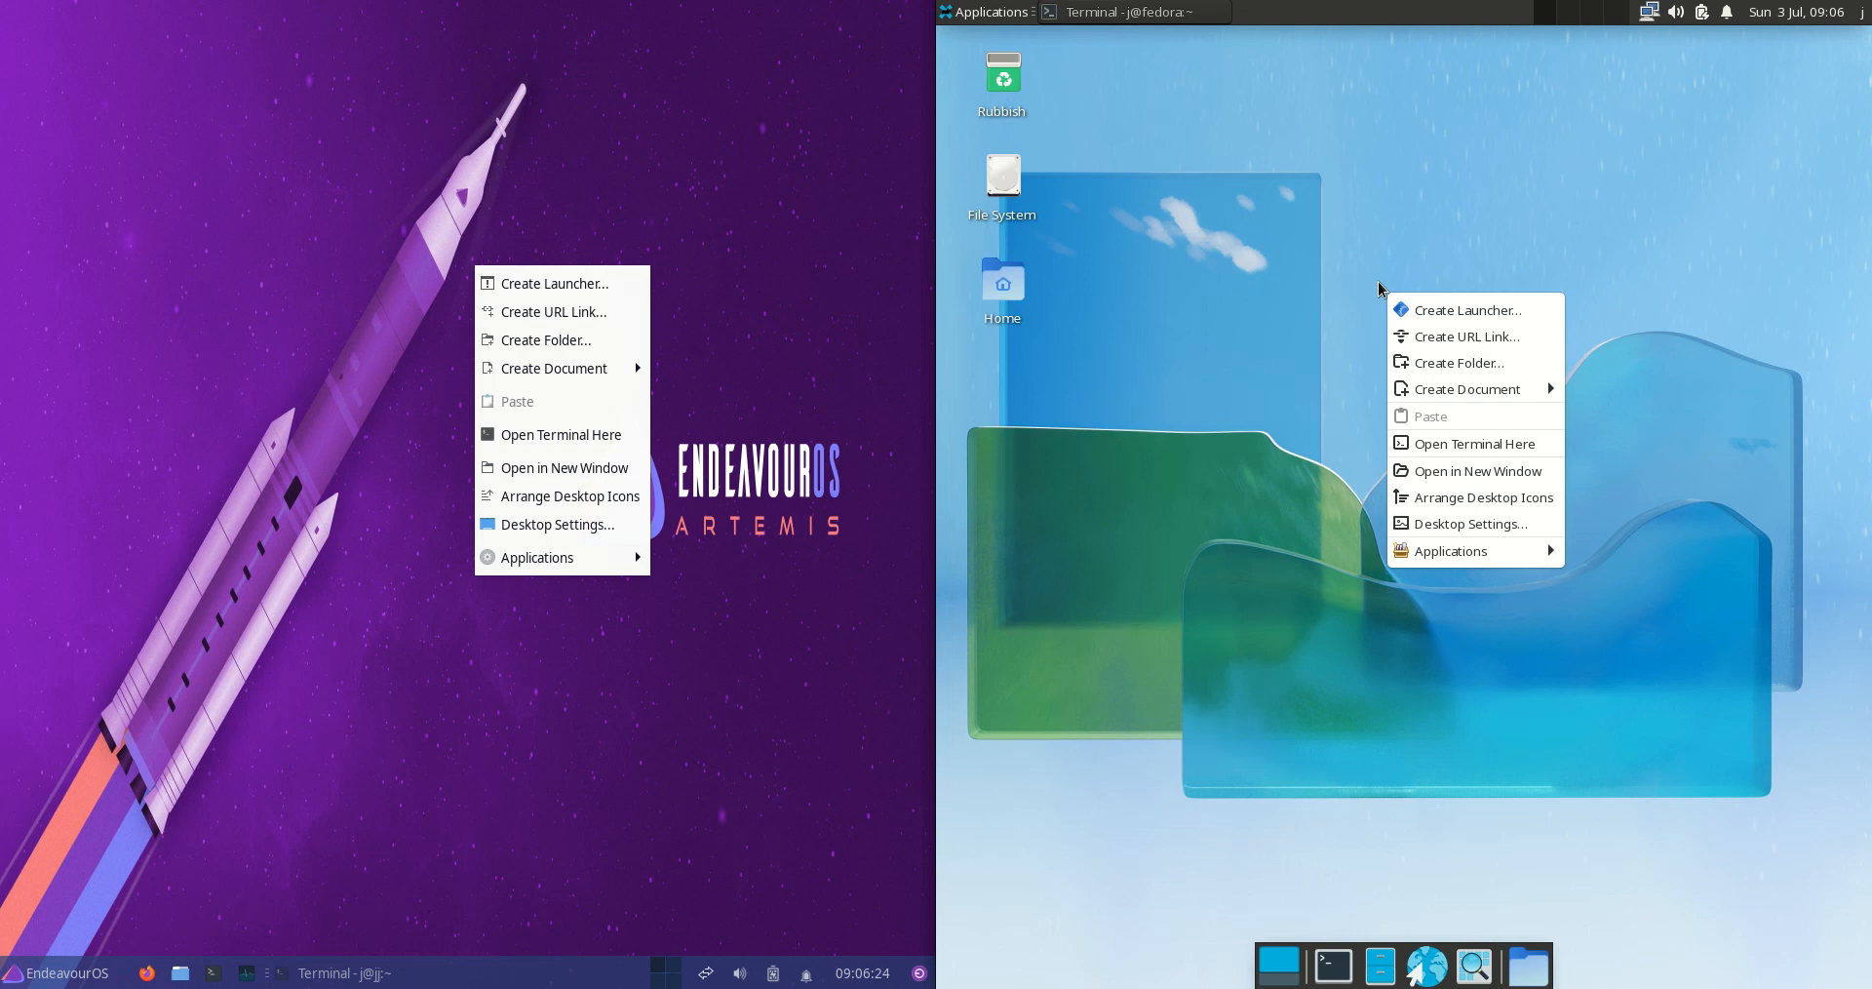
left_click(1351, 263)
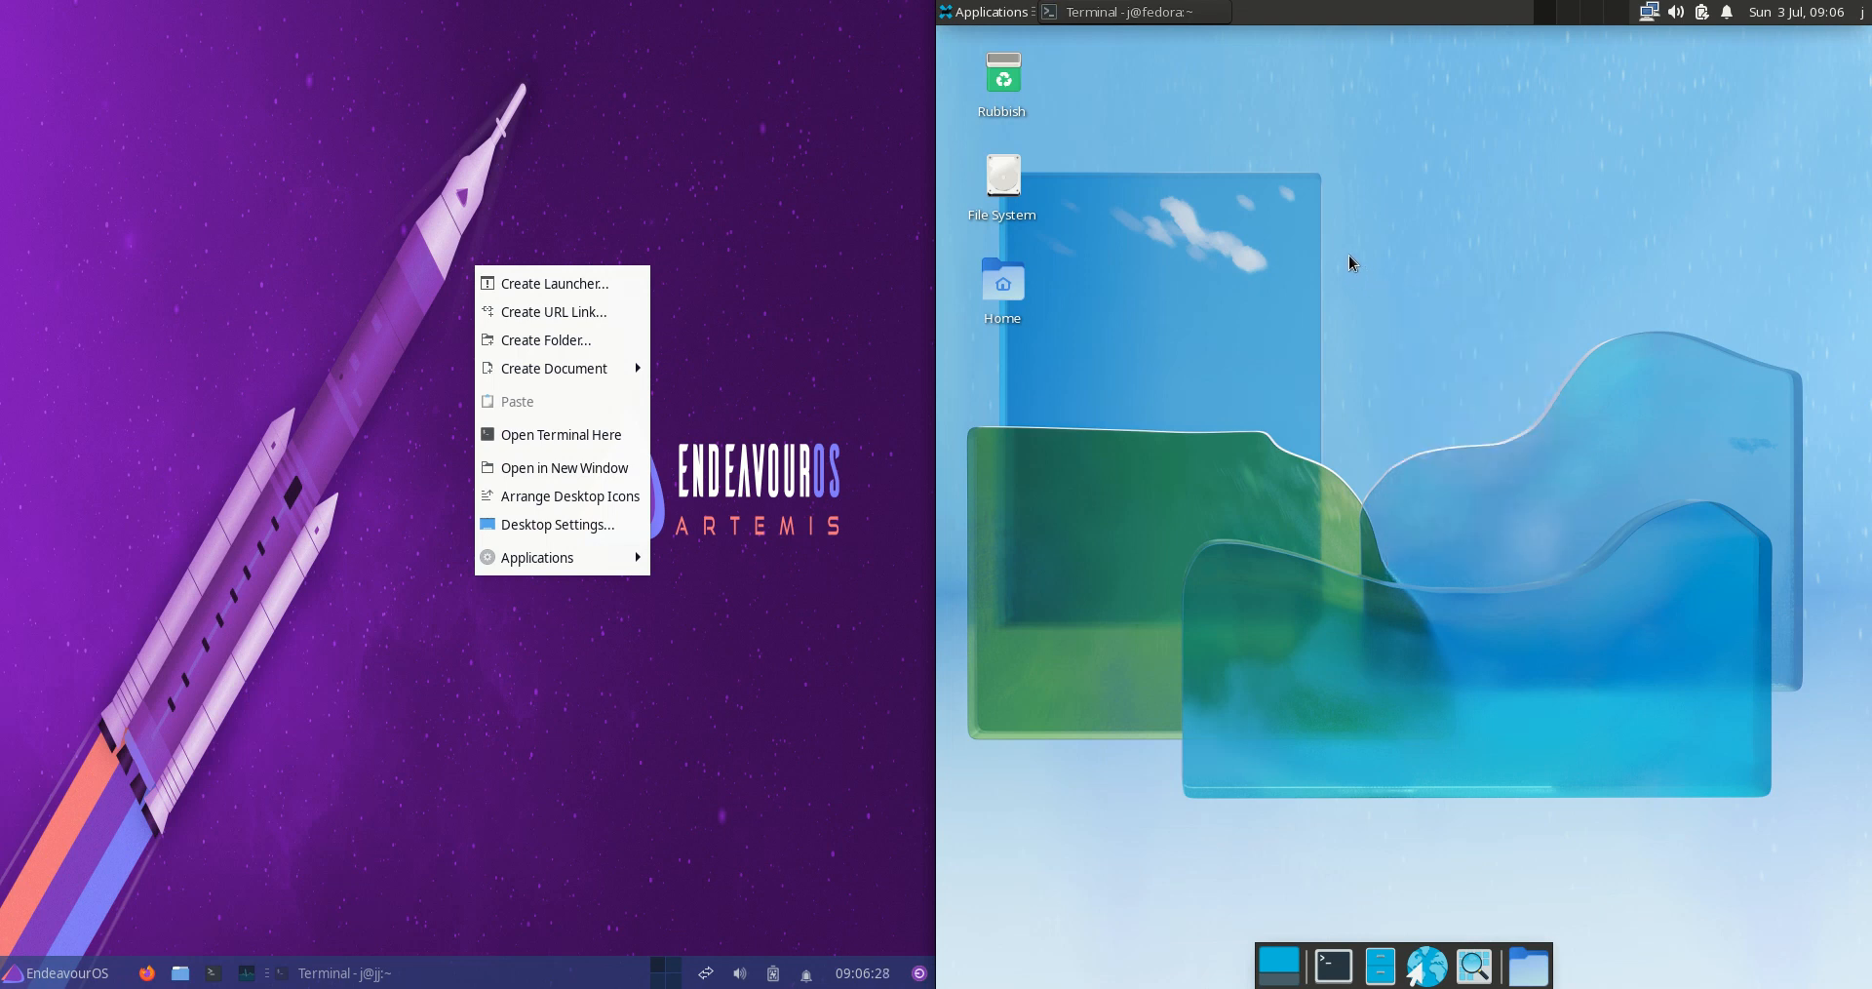
left_click(432, 707)
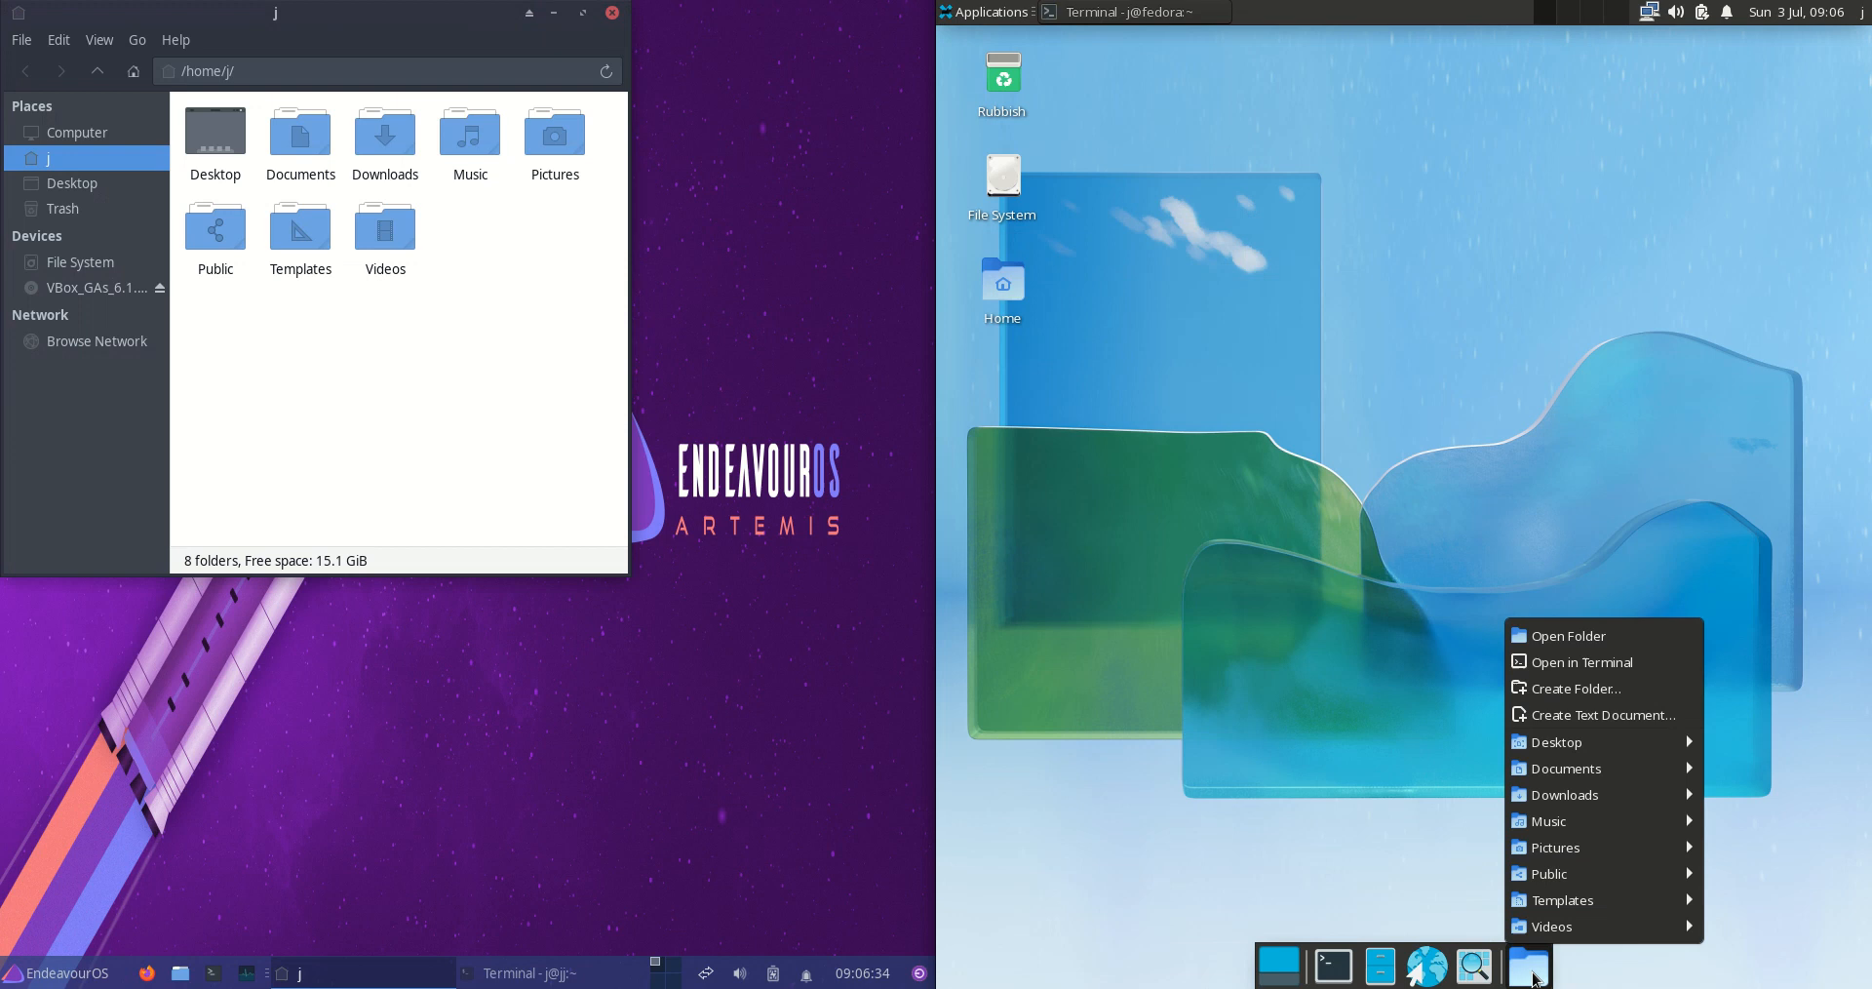
Step: Open Fedora's home folder and view both Thunar About dialogs showing version 4.16.11
left_click(1568, 634)
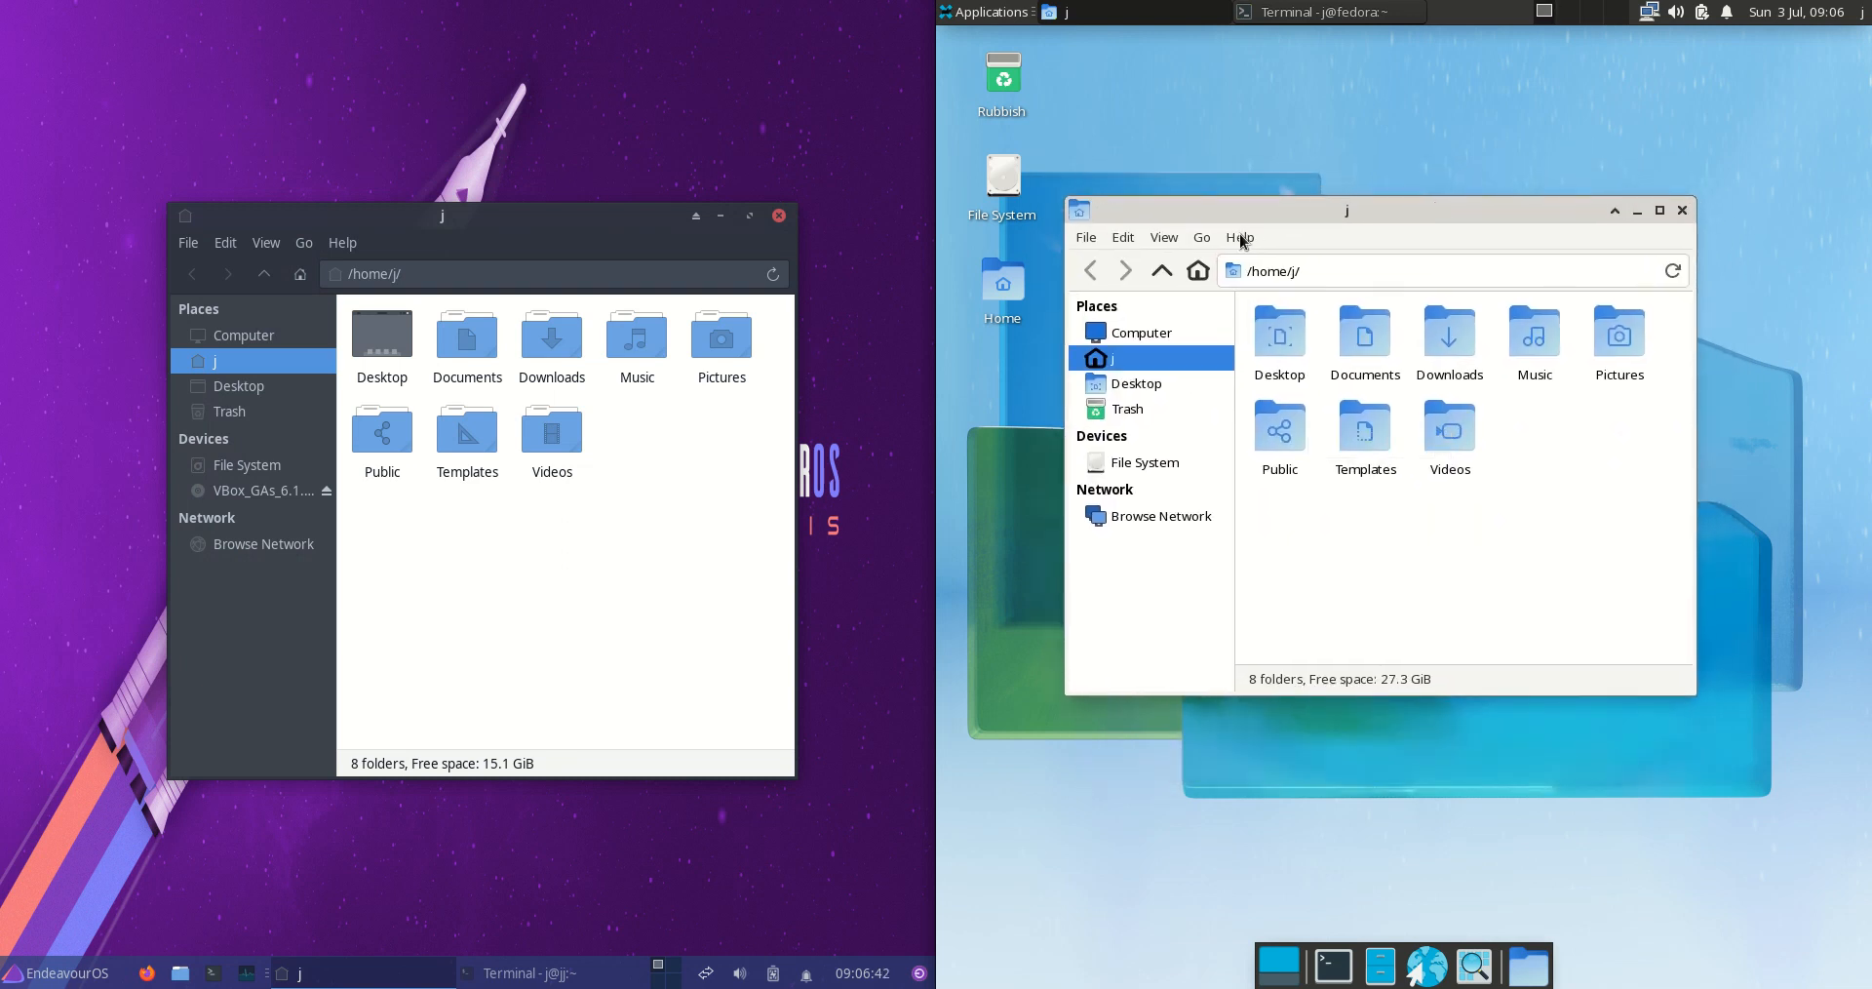
left_click(1239, 236)
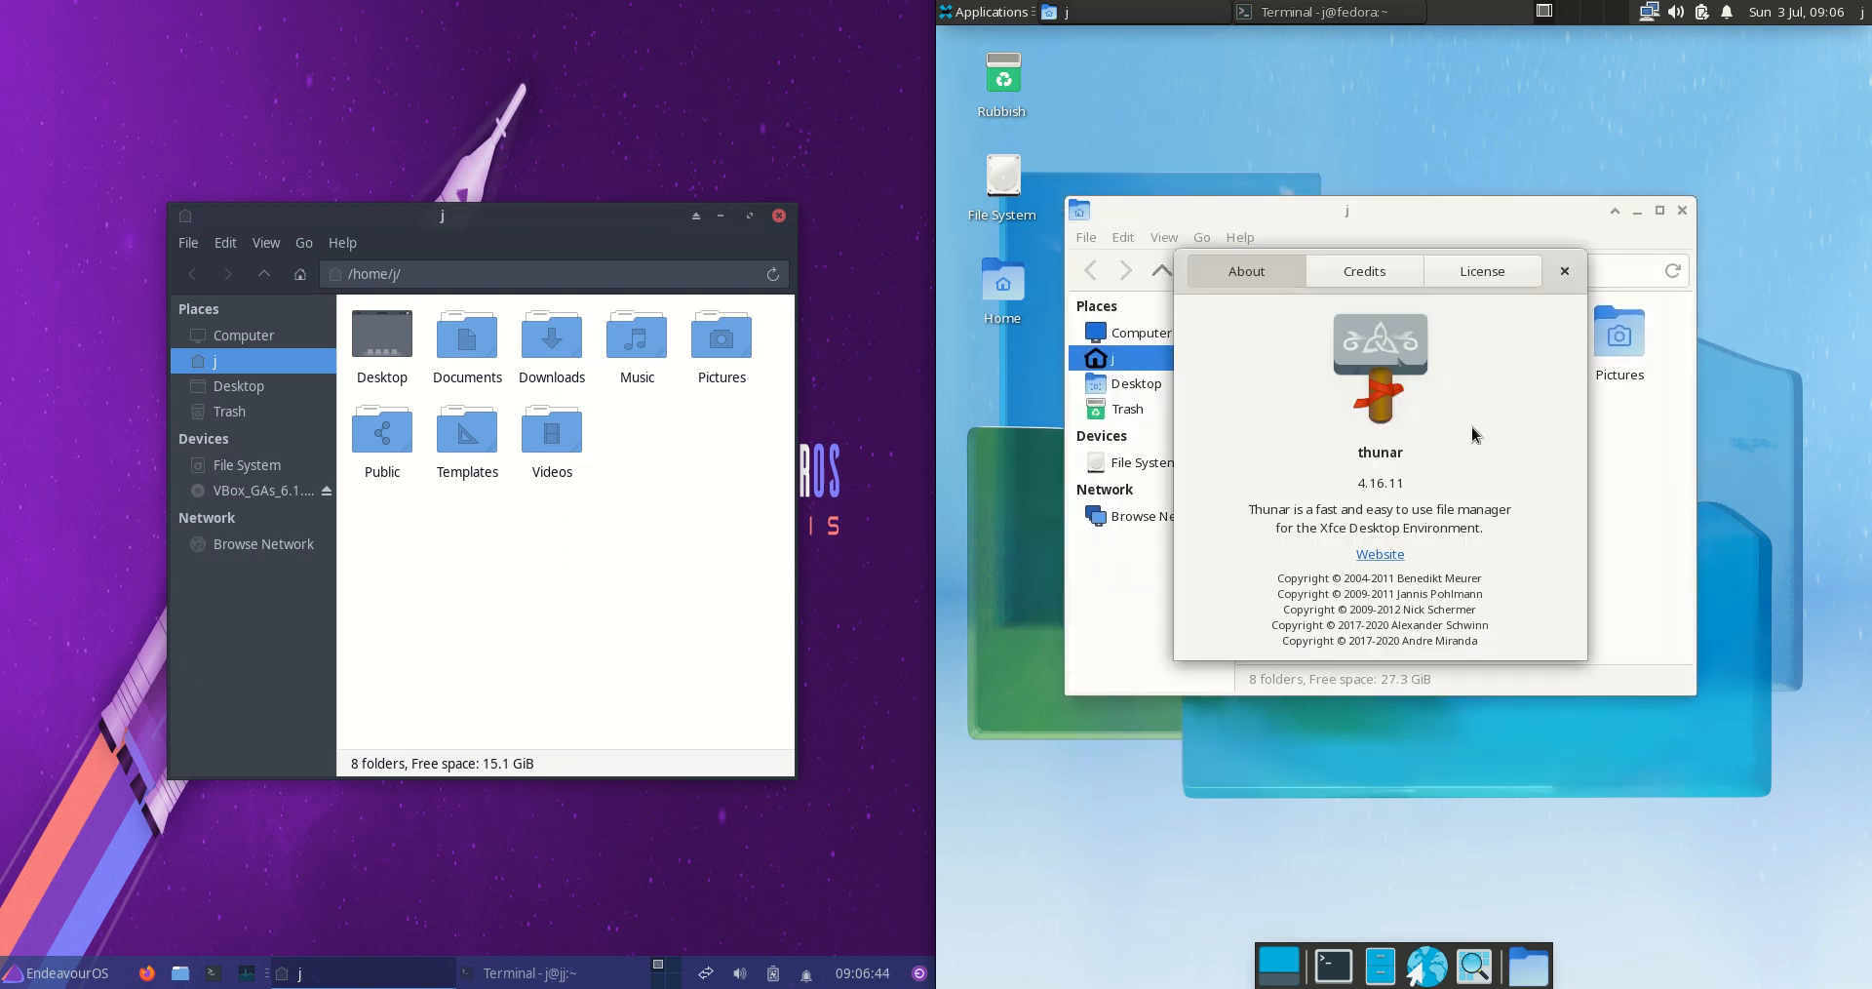
left_click(1565, 272)
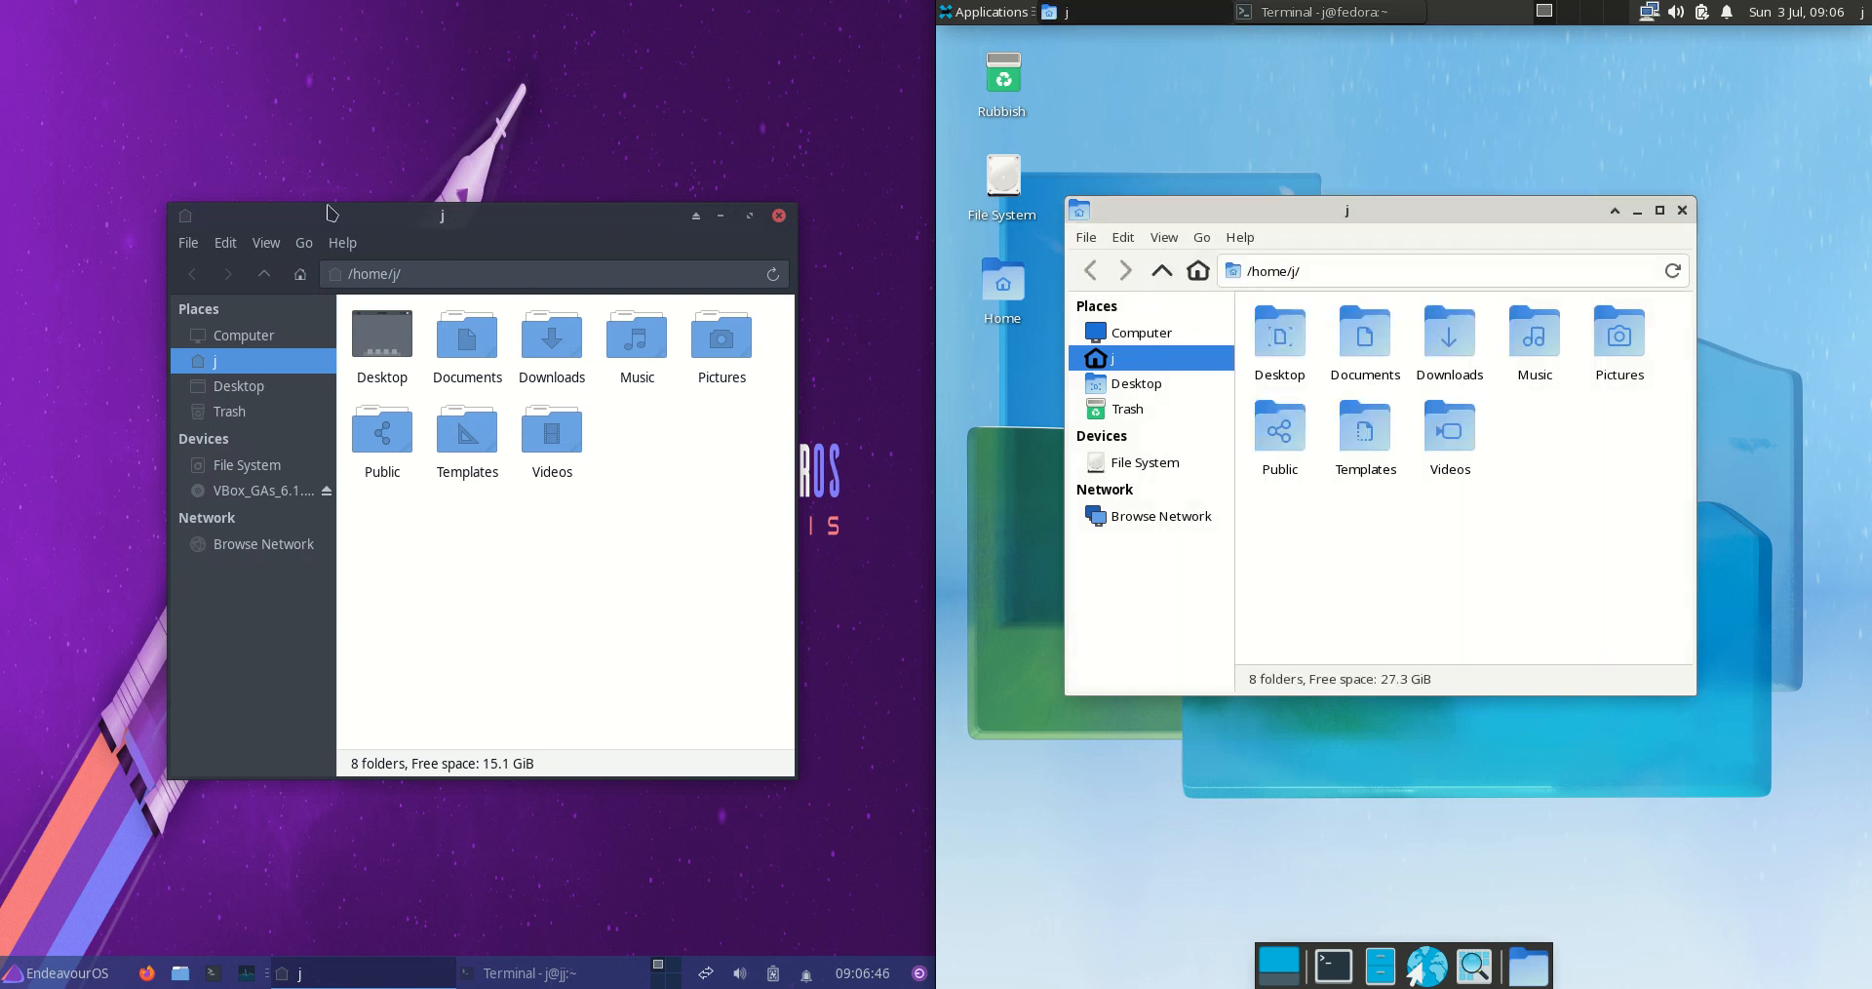
left_click(342, 243)
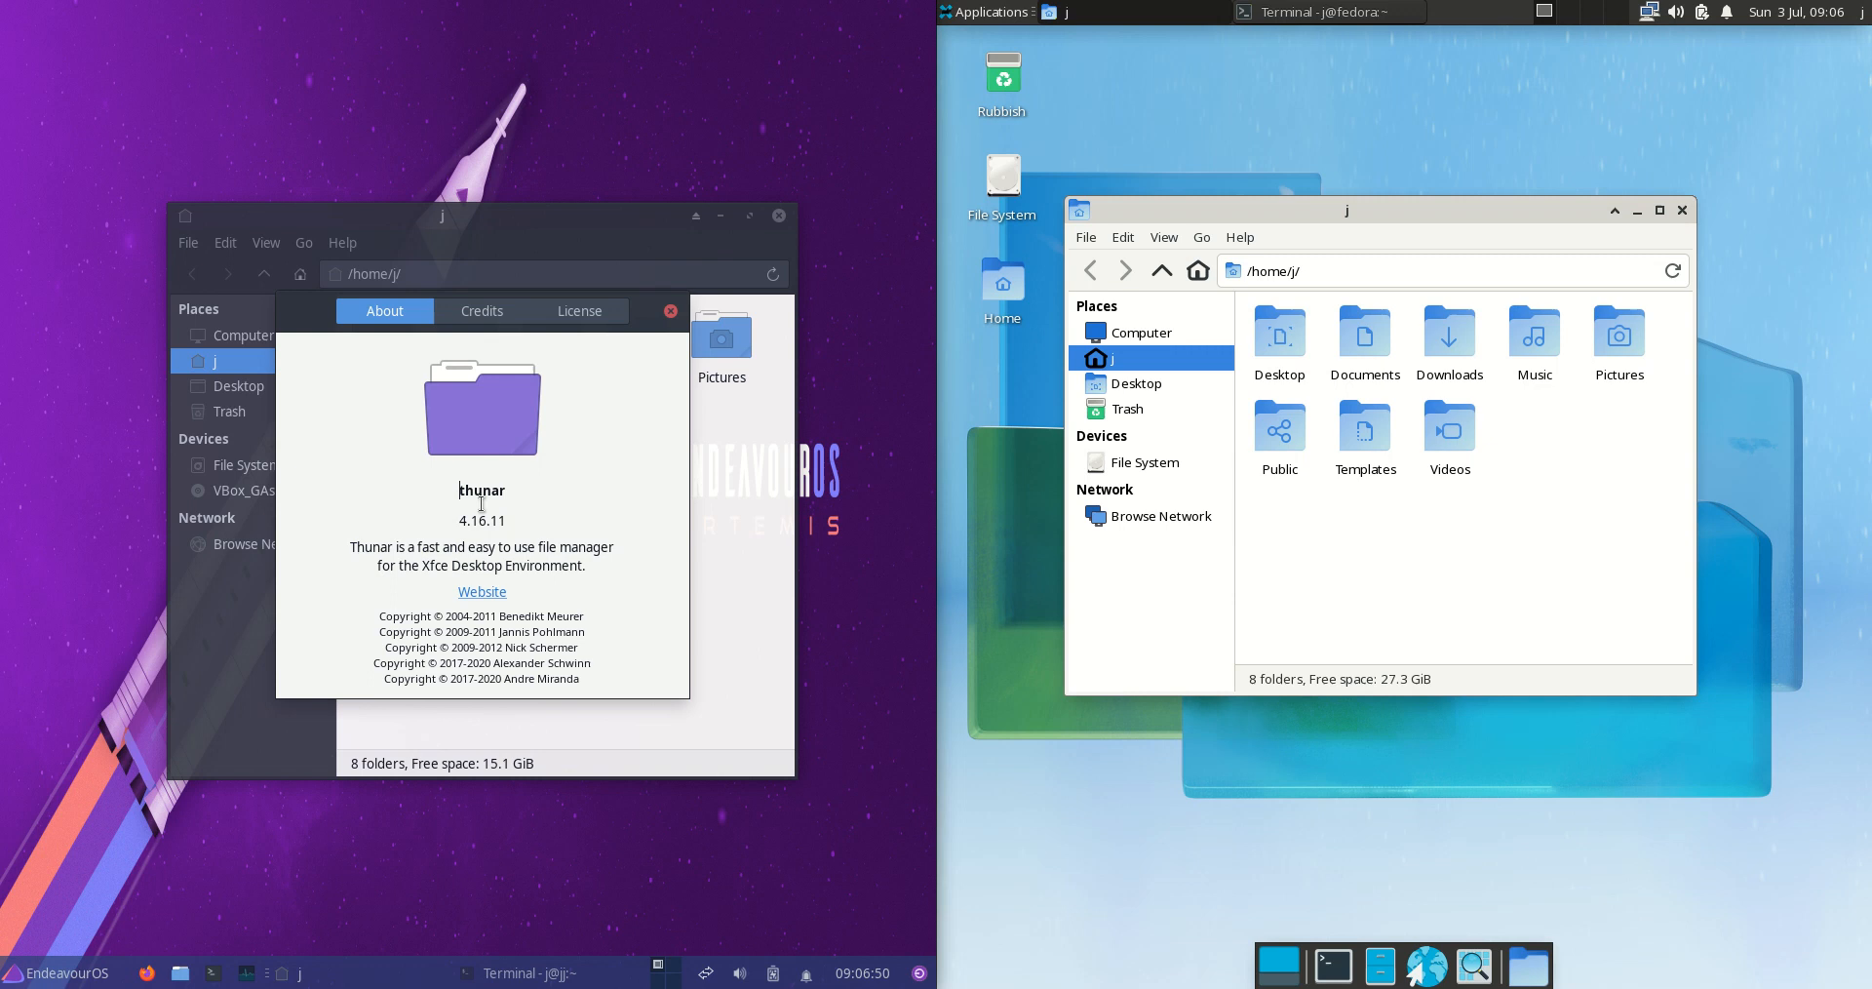
left_click(670, 310)
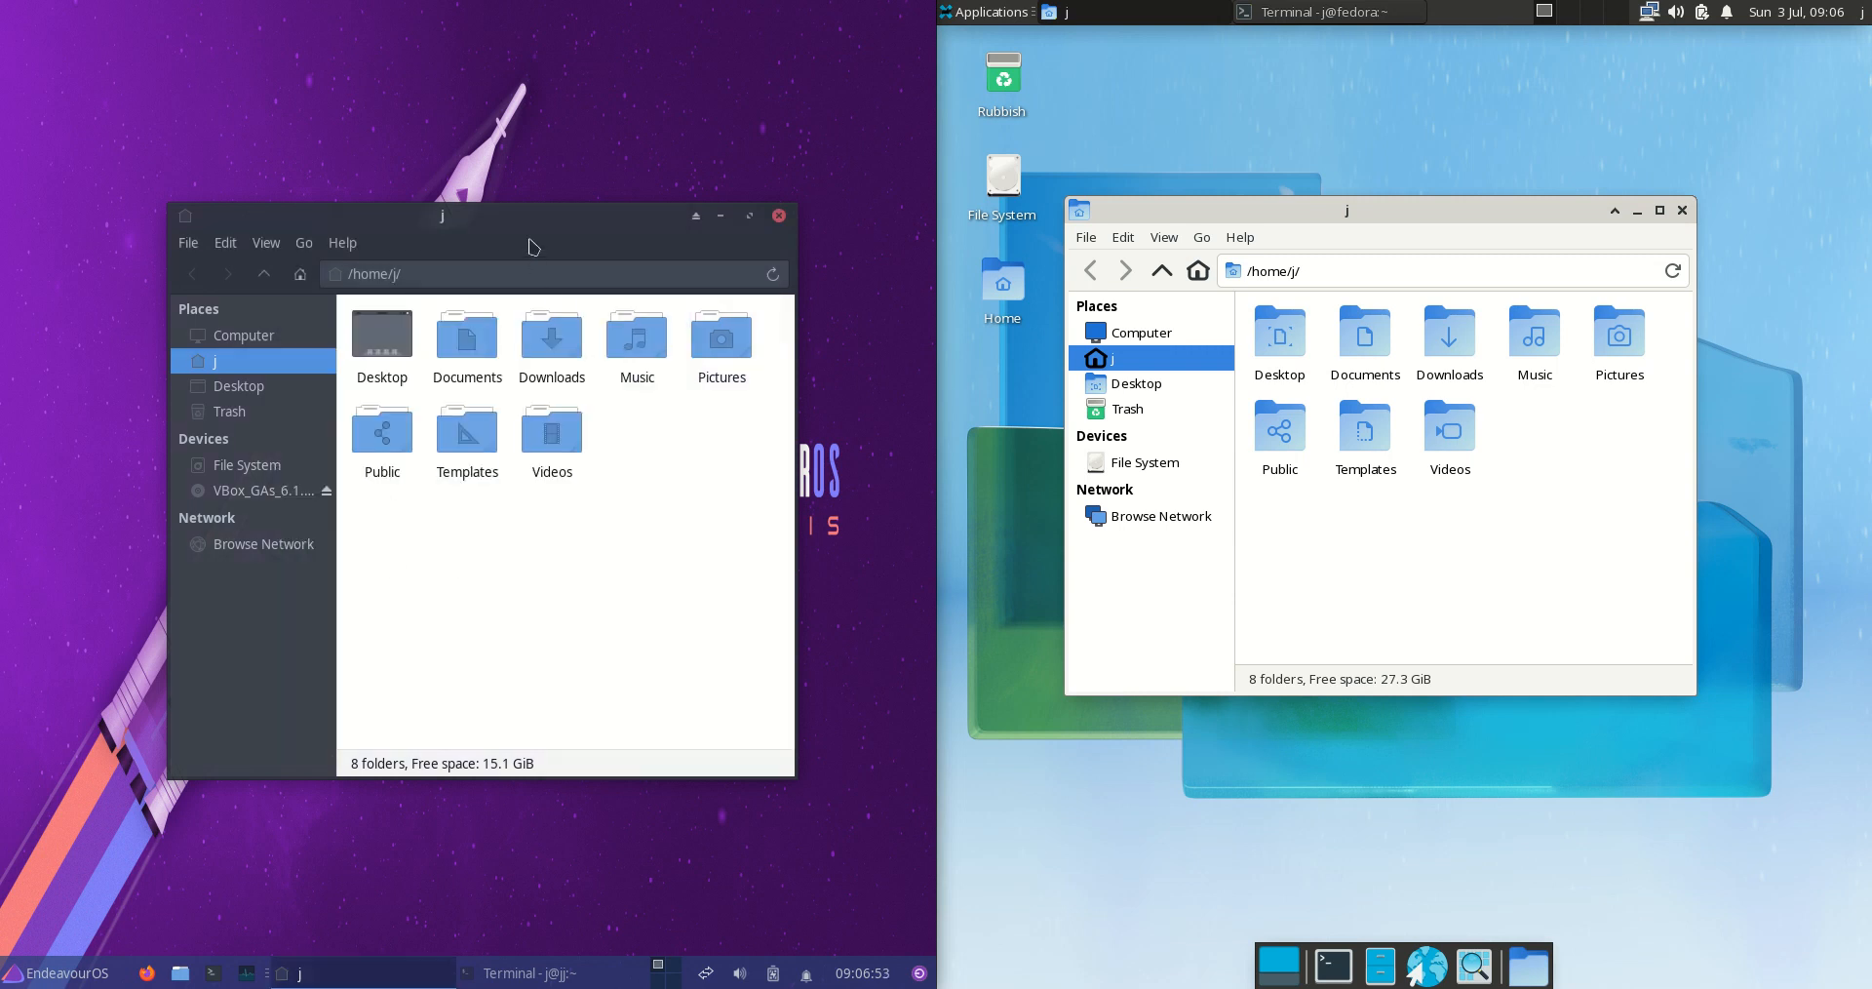
Step: Reposition the EndeavourOS file manager window and rearrange the desktop windows
left_click_drag(443, 215, 371, 165)
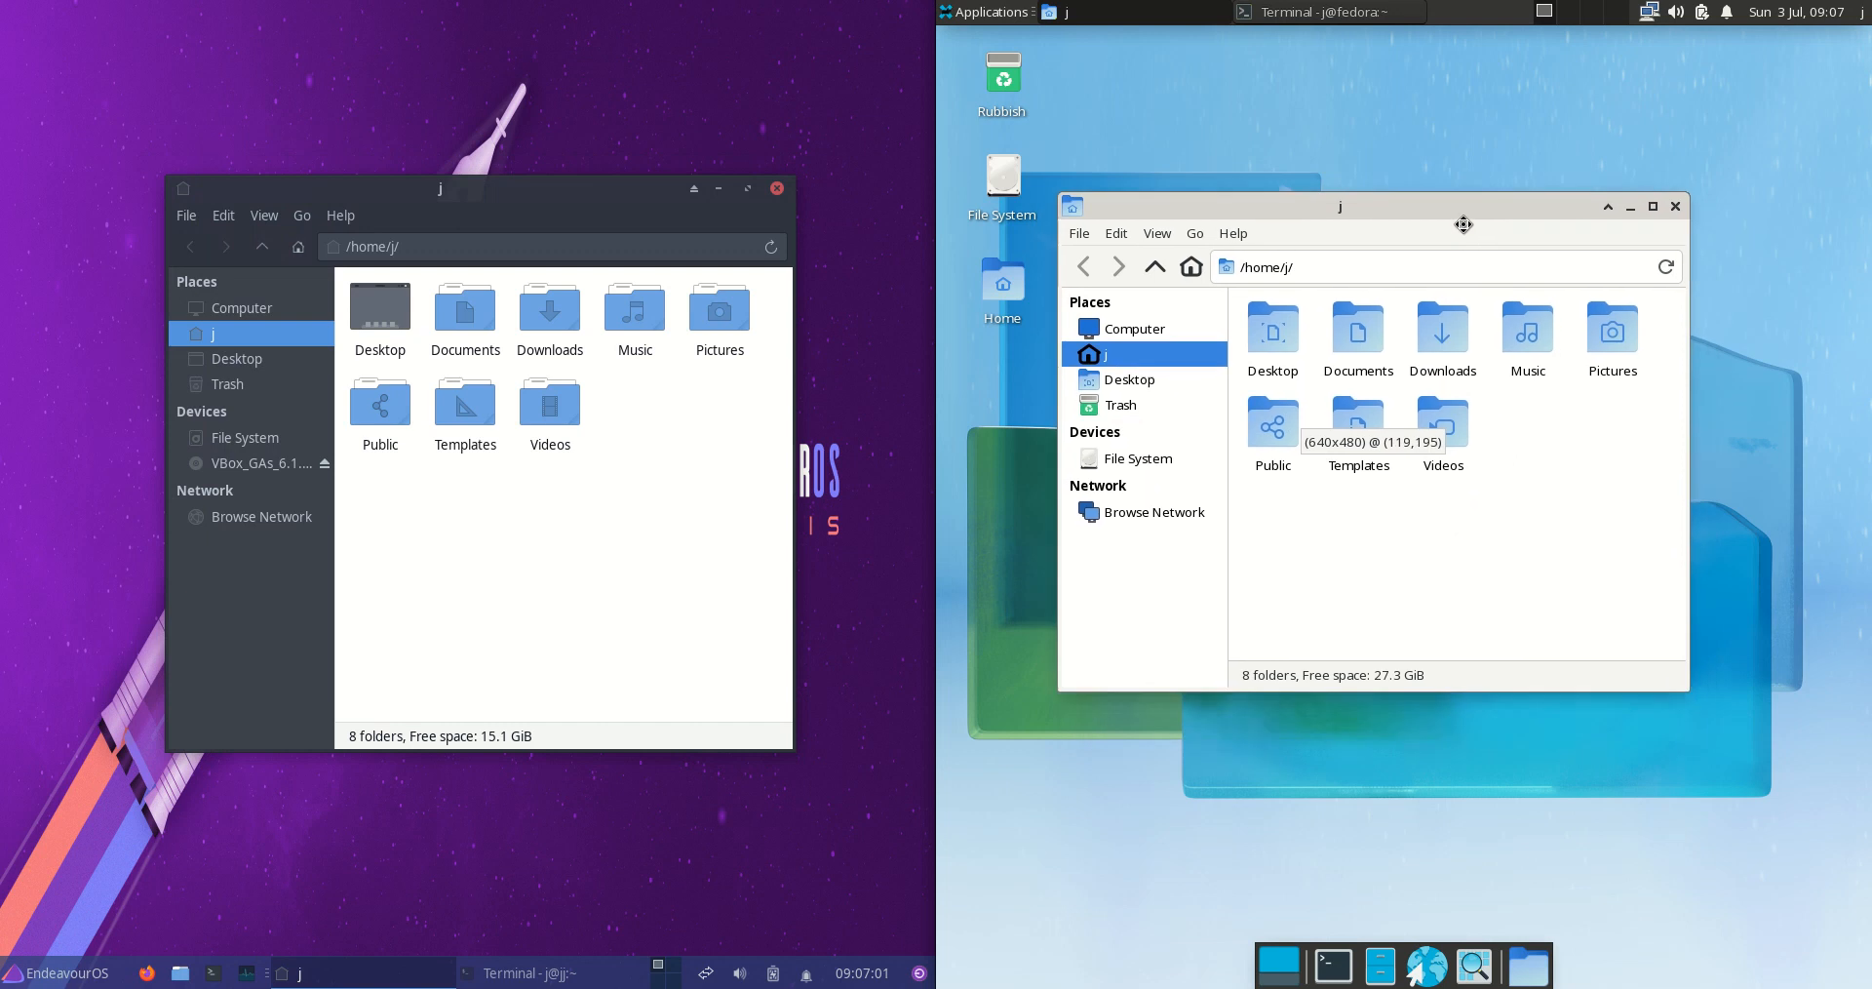
left_click(1675, 206)
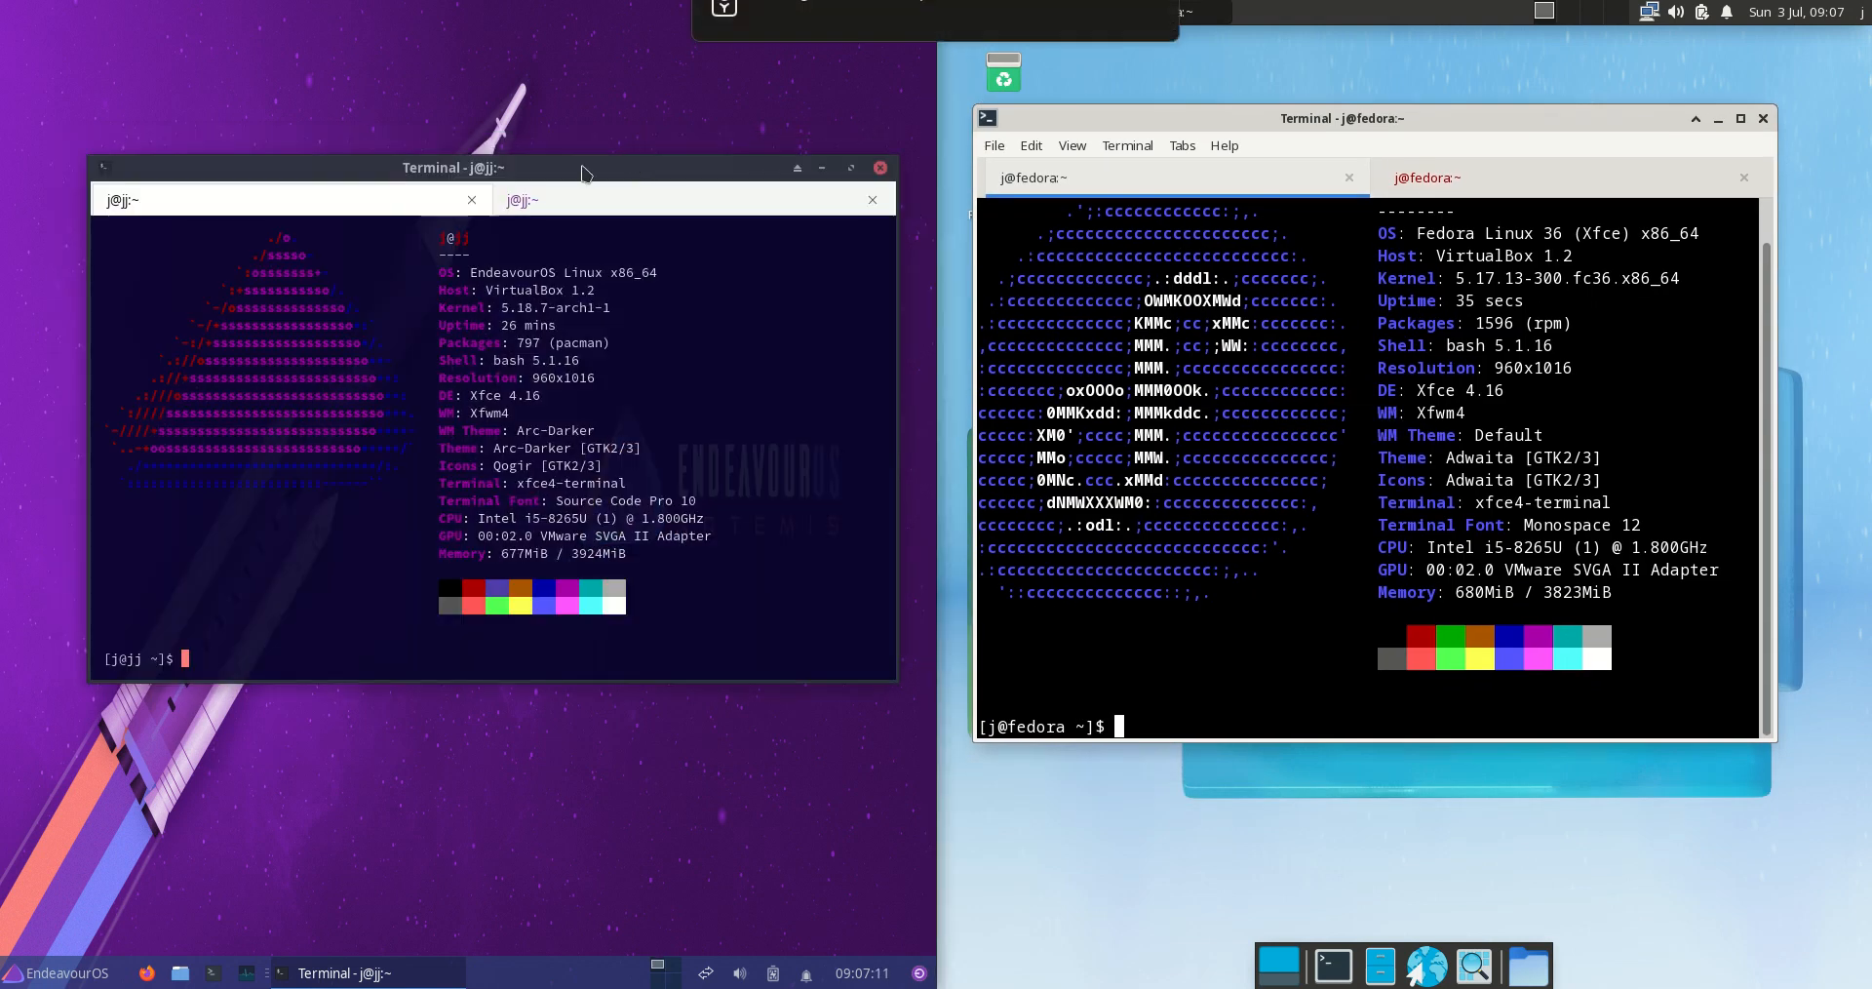
mouse_move(549, 325)
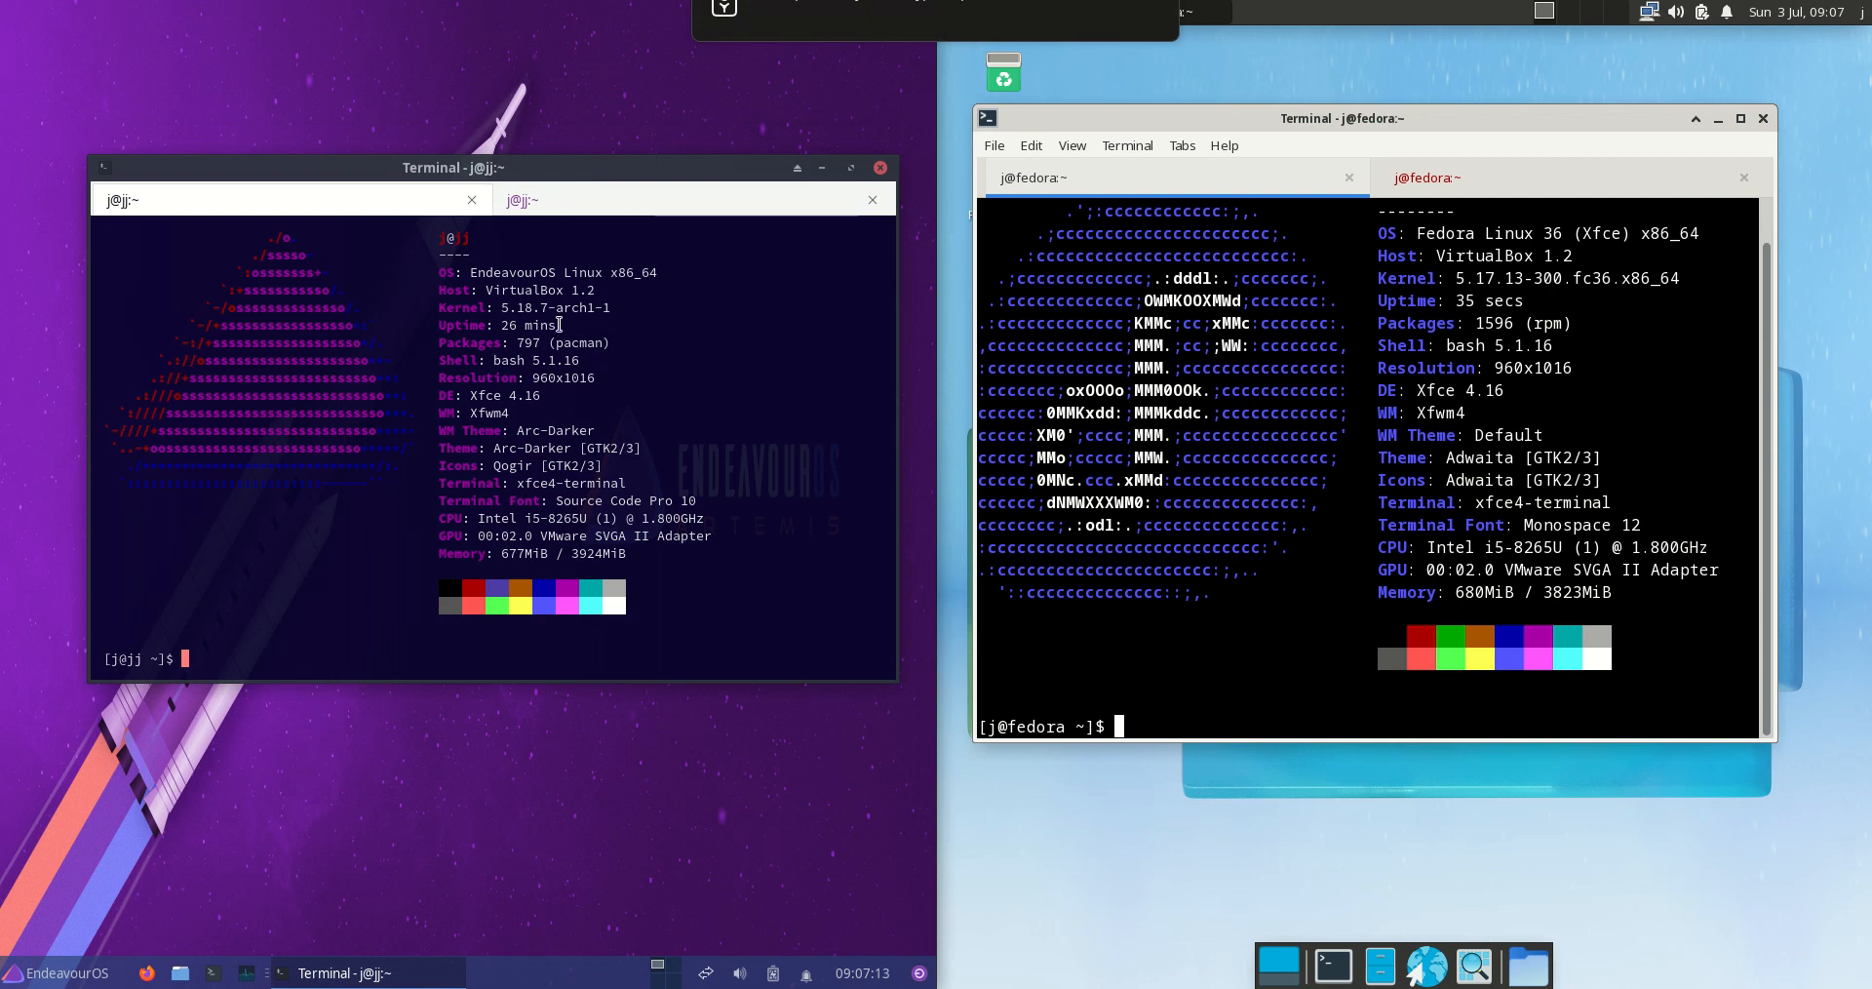
Step: Highlight EndeavourOS and Fedora neofetch lines, including resolution, DE and WM
double_click(549, 307)
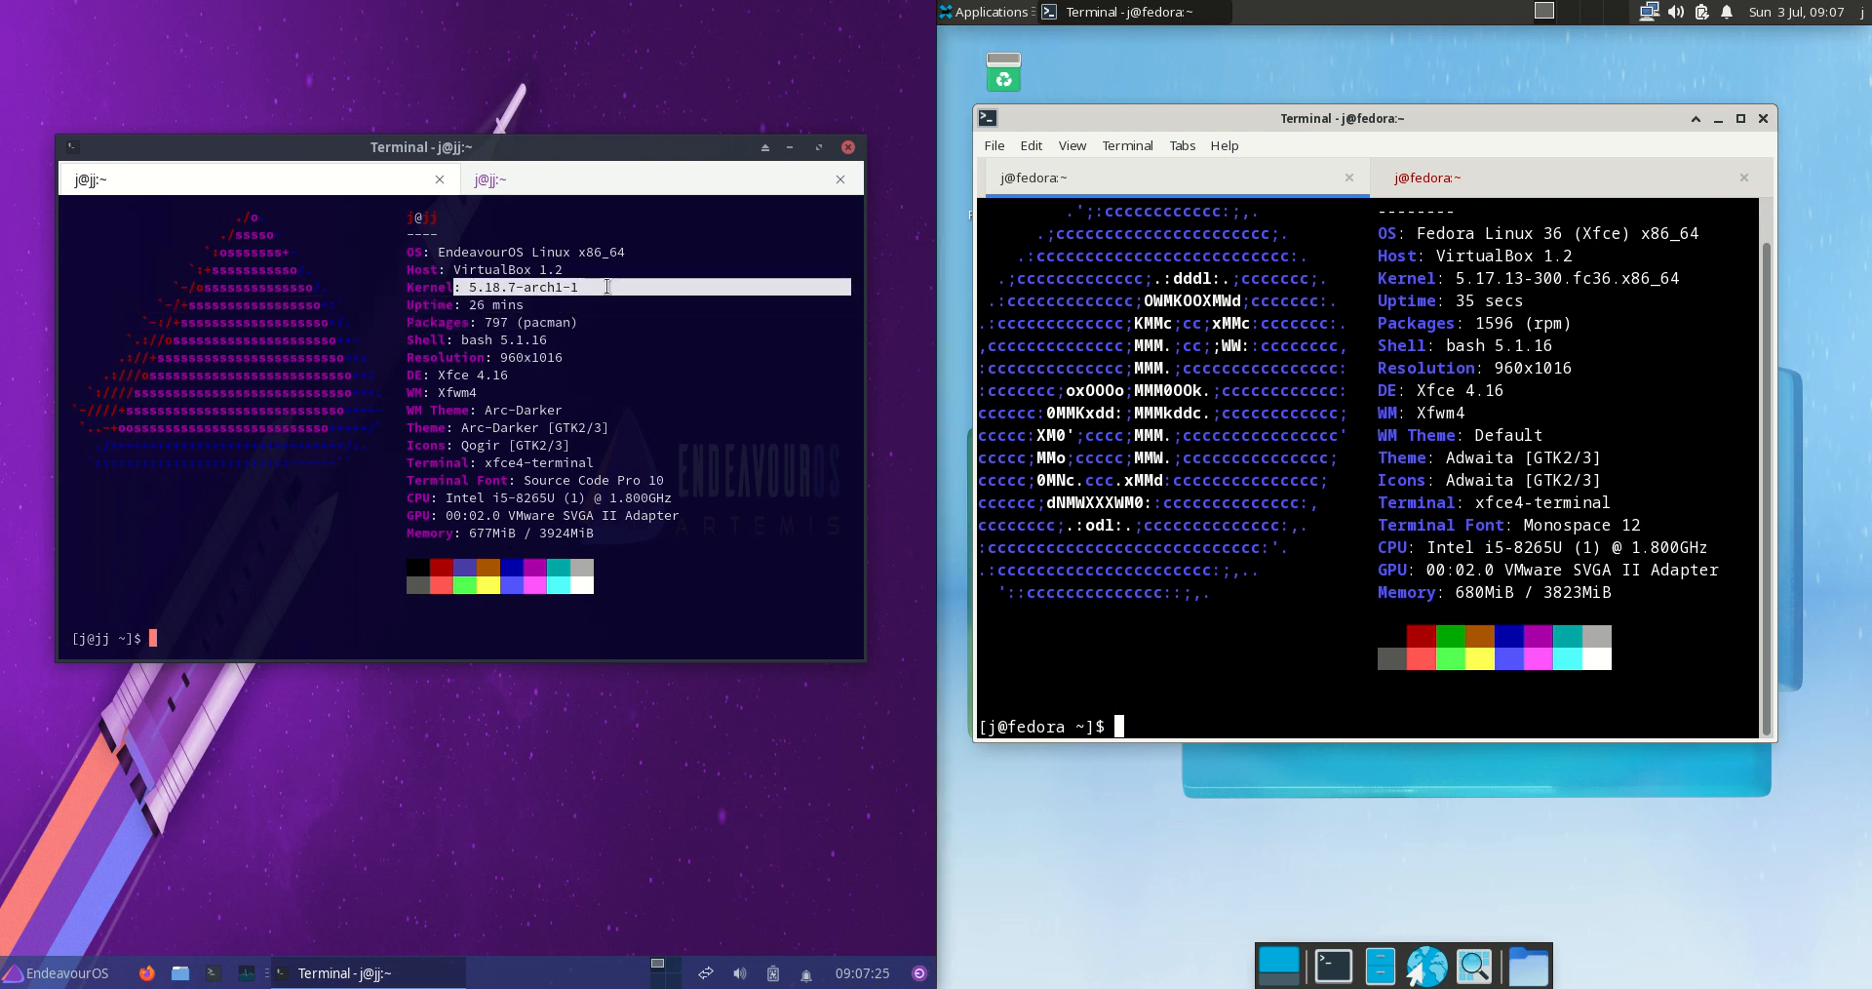
double_click(1510, 278)
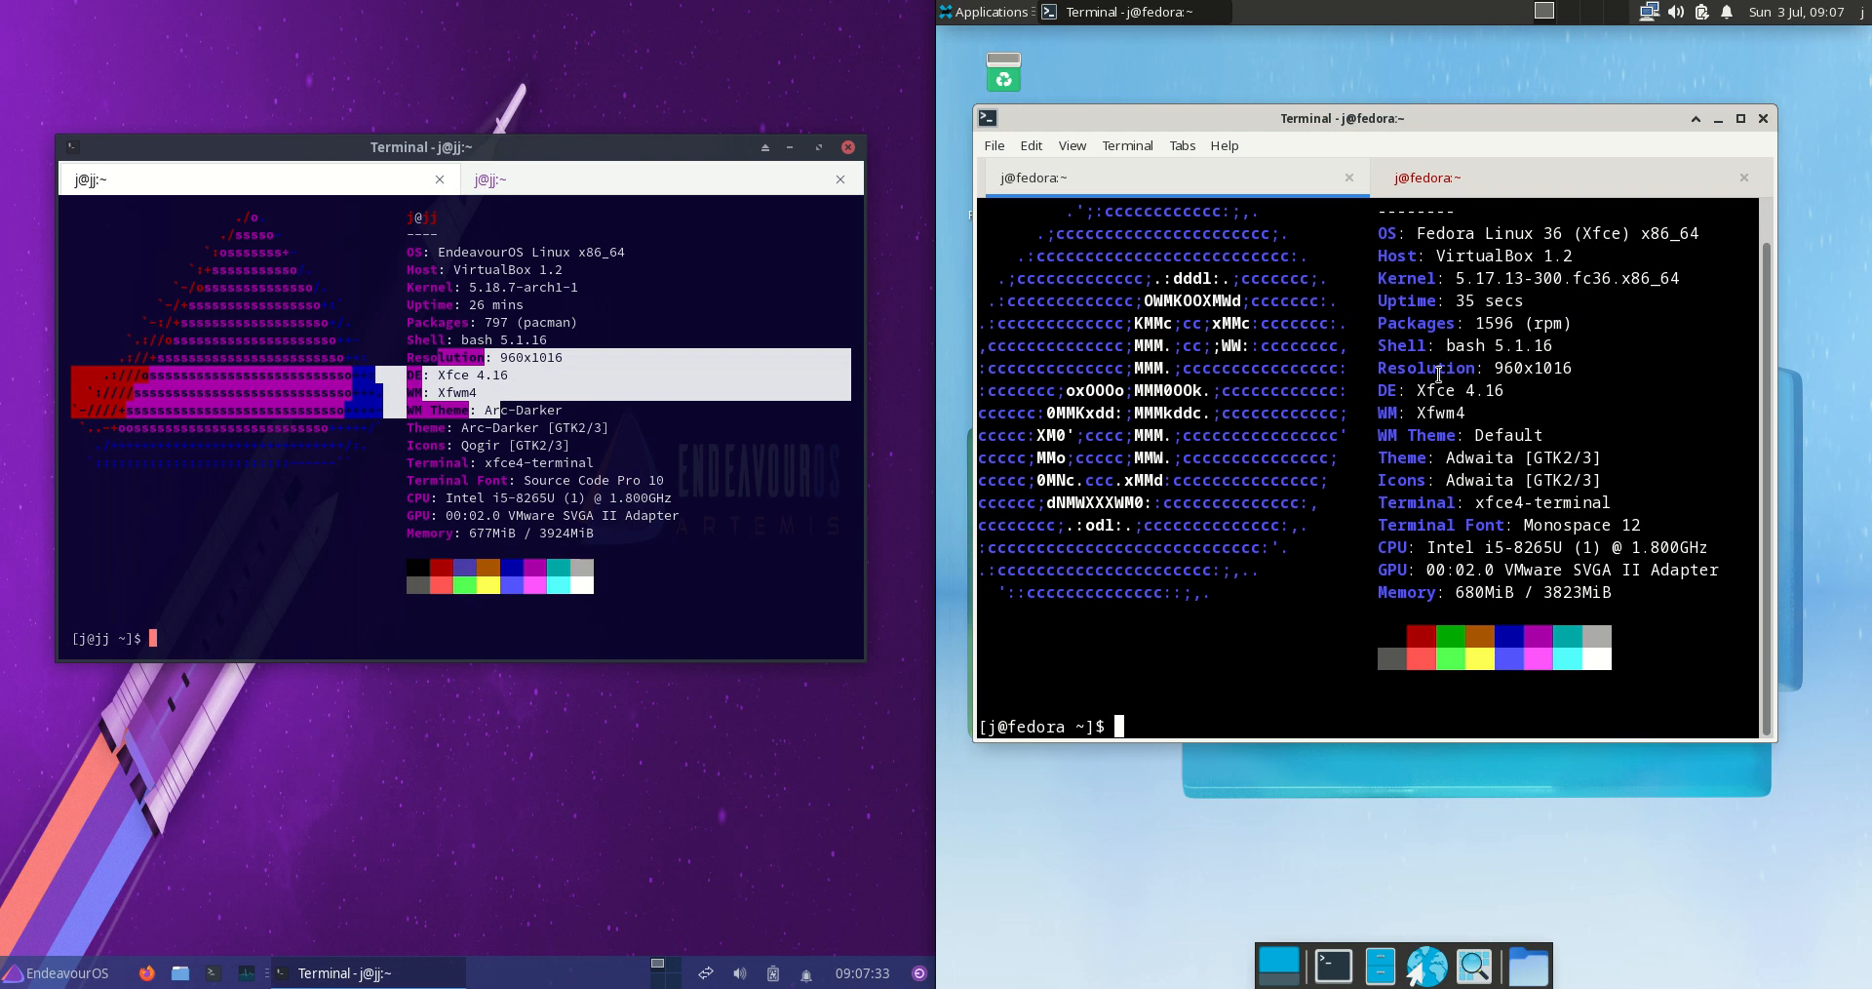
mouse_move(539, 200)
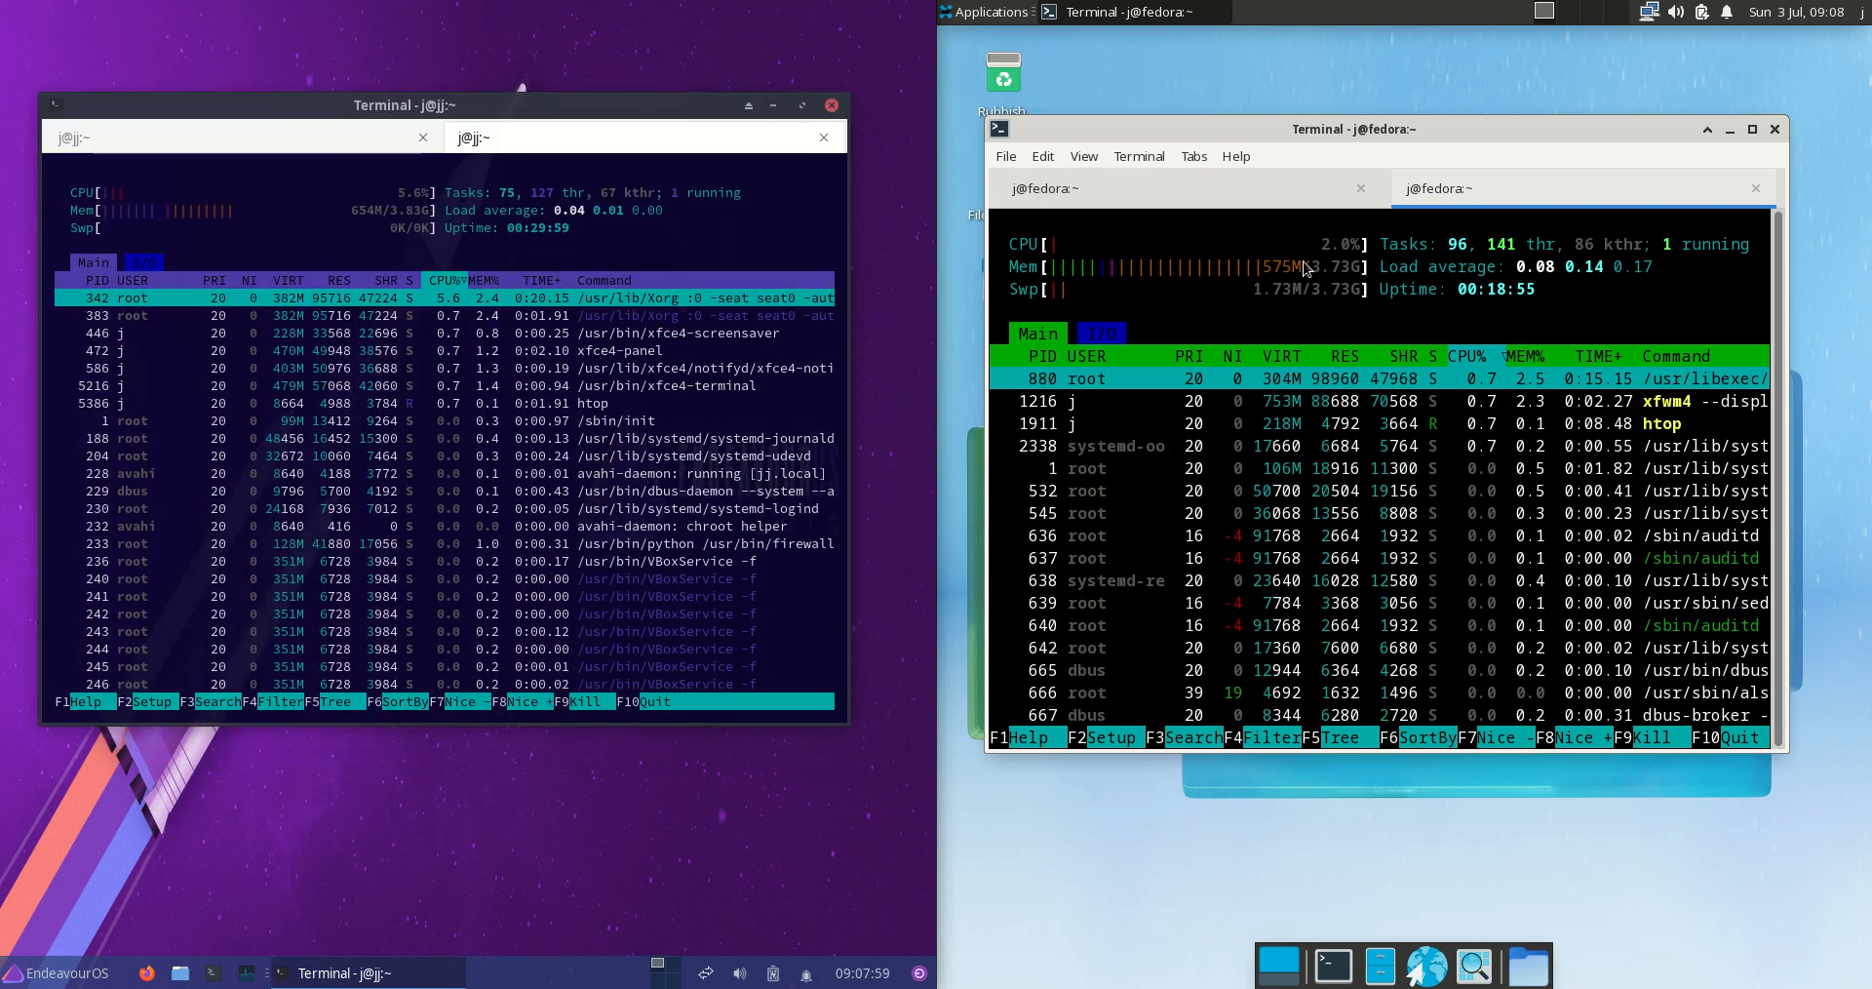
Step: Select a process row in htop, then reopen the EndeavourOS Whisker menu
left_click(986, 12)
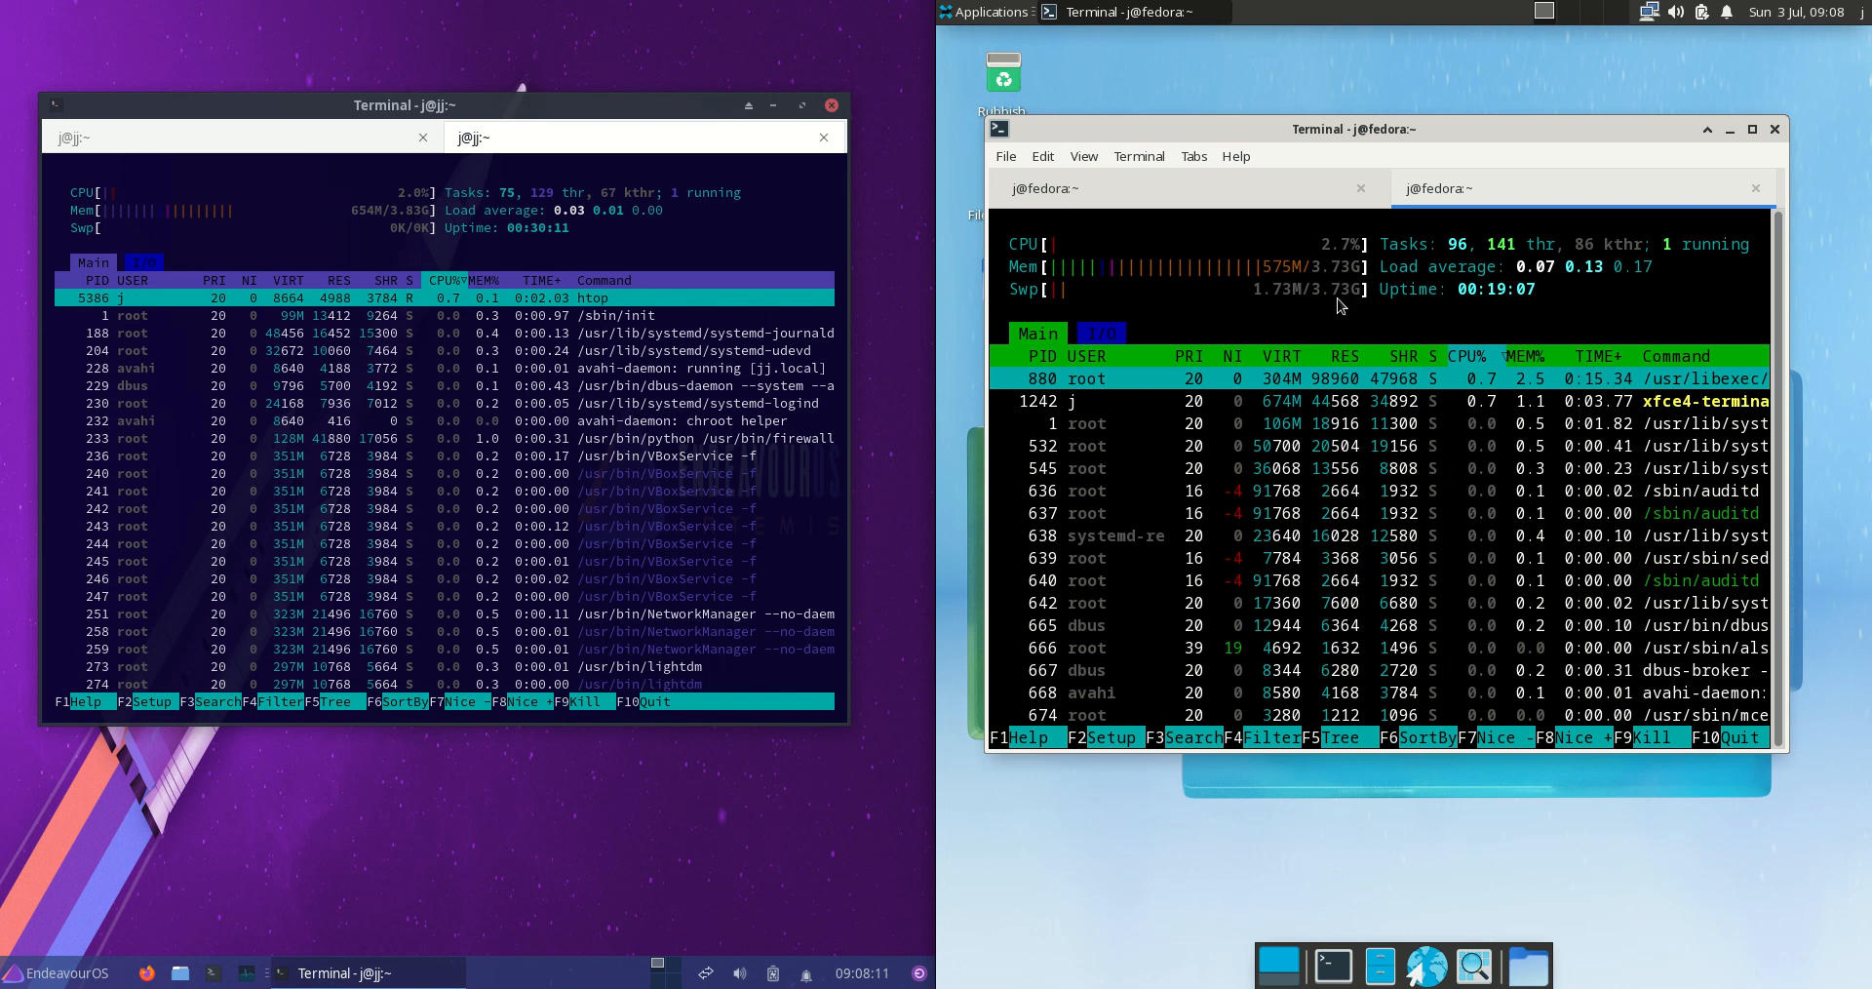
left_click(57, 972)
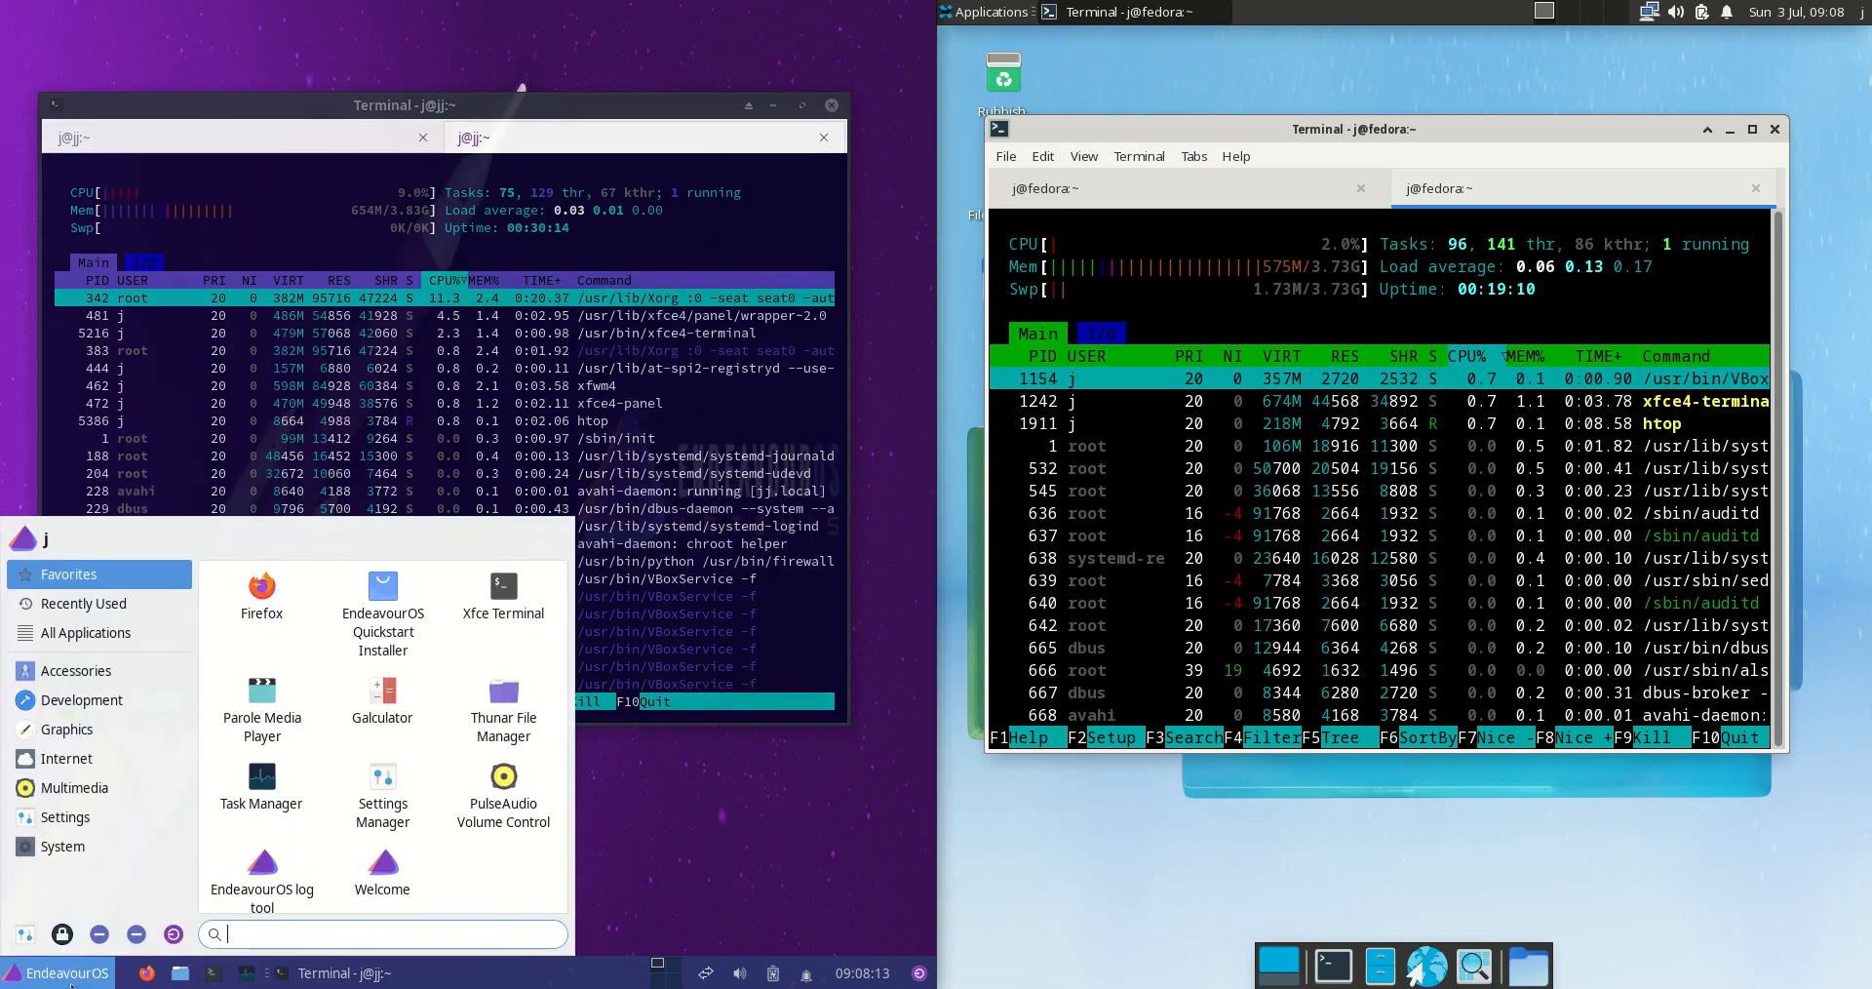